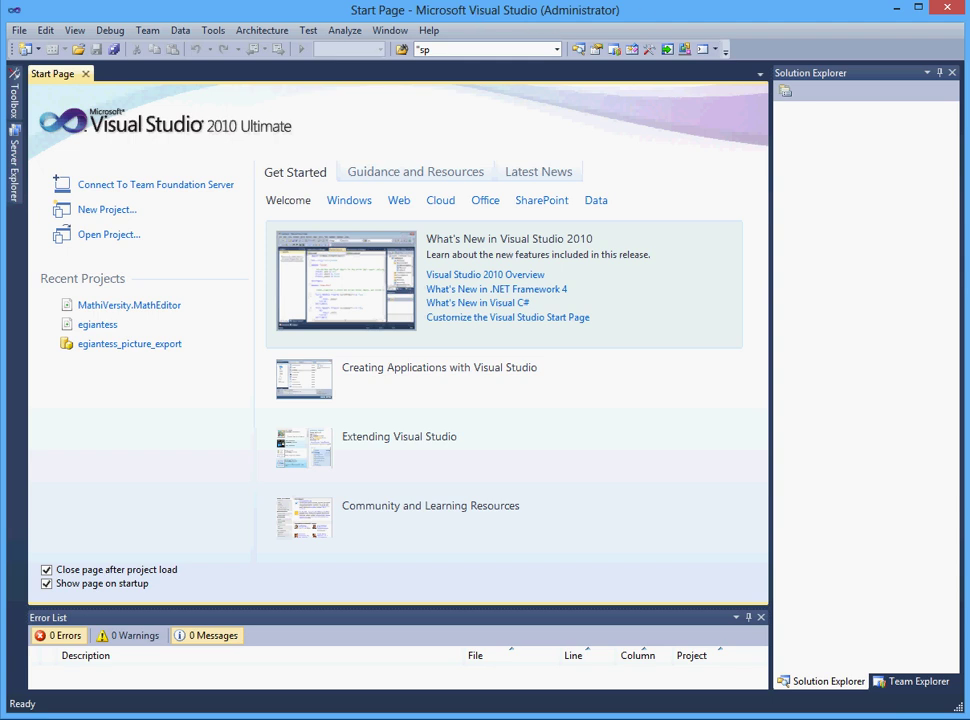
pyautogui.moveTo(108, 210)
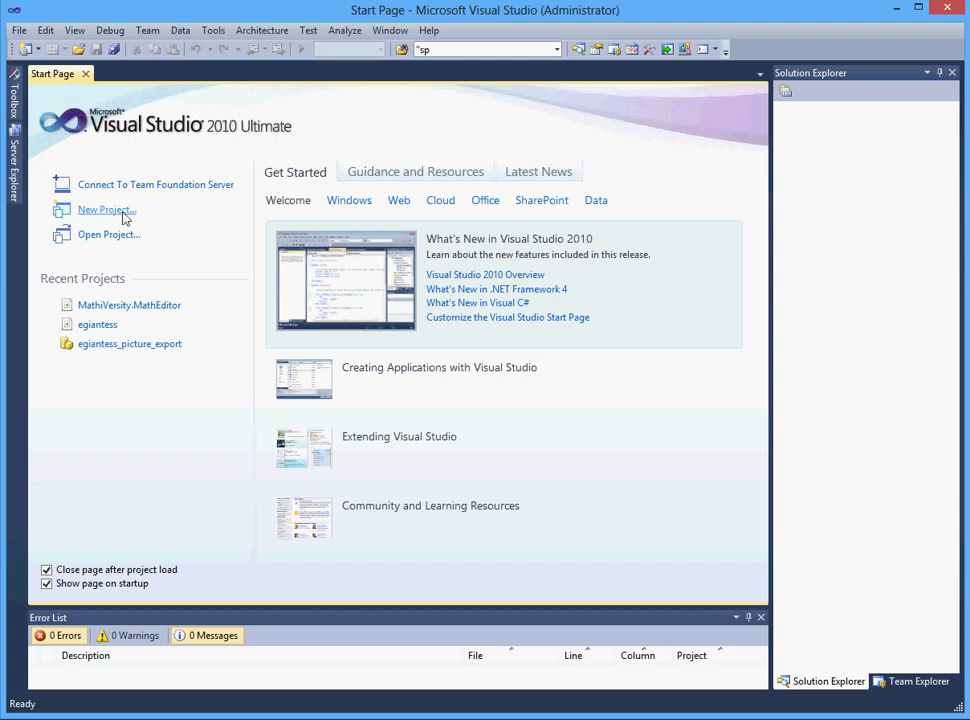
# Step: Create a Visual C# Web ASP.NET MVC 3 Web Application project named MvcGrid1
pyautogui.click(14, 30)
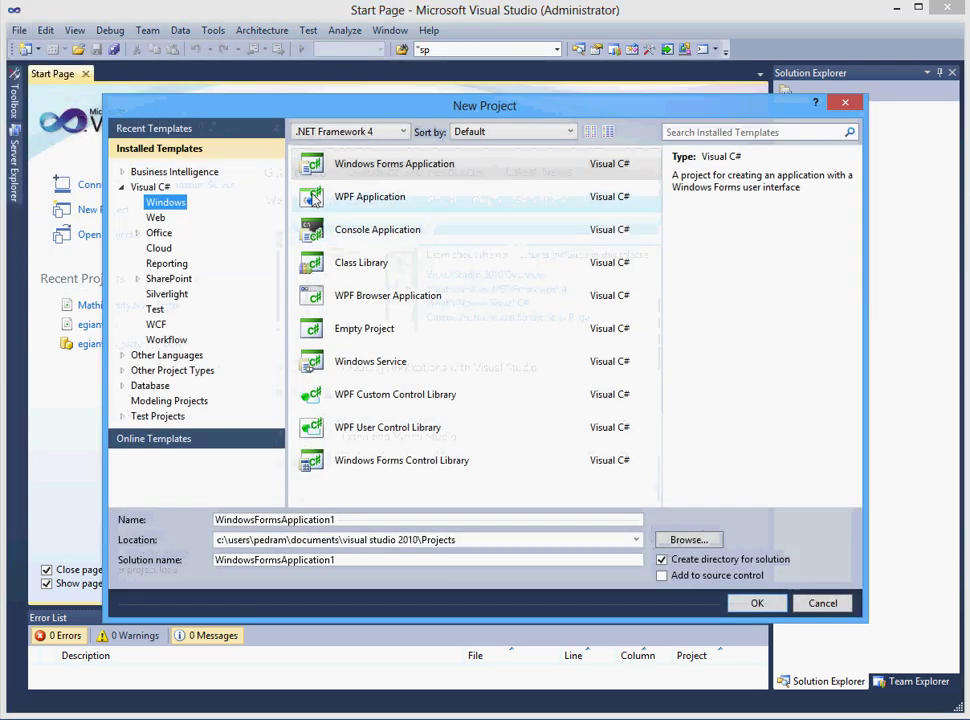
pyautogui.click(156, 216)
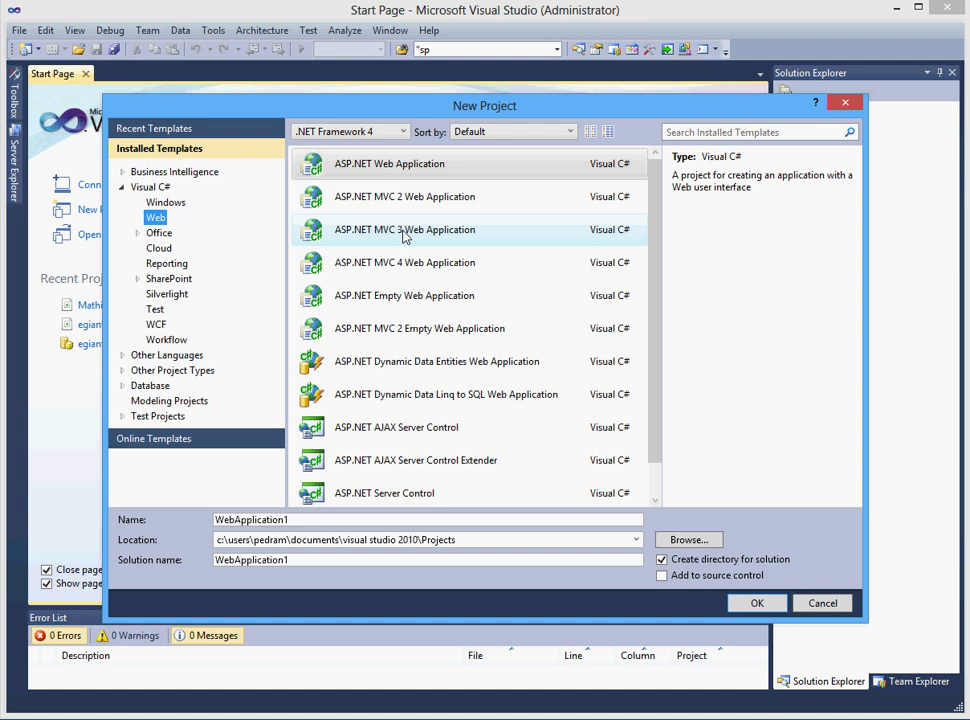
pyautogui.click(404, 228)
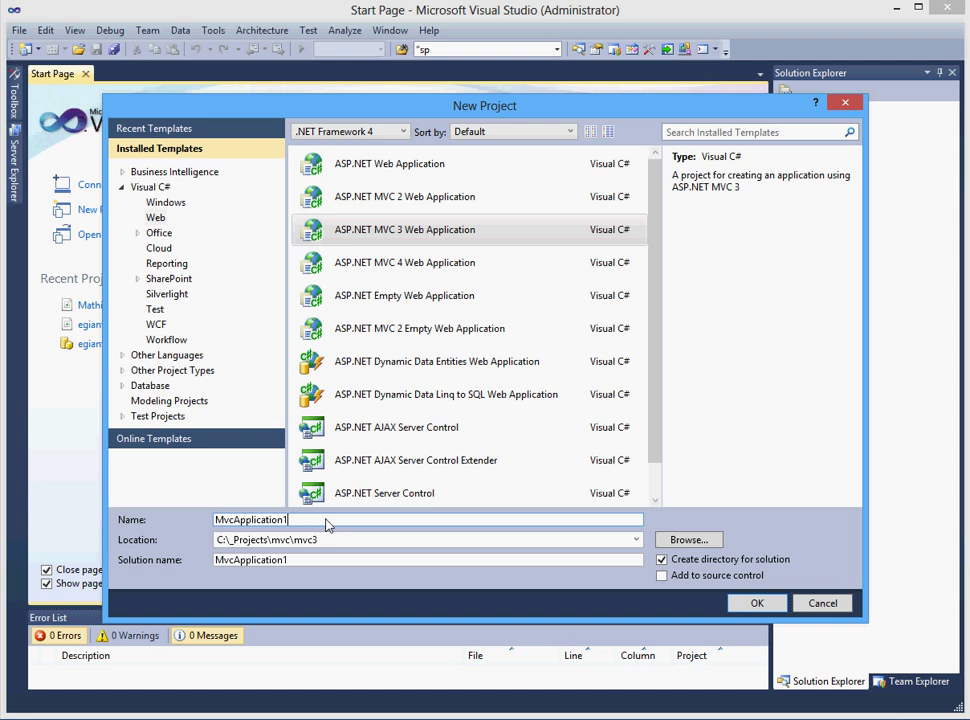
pyautogui.tripleClick(250, 520)
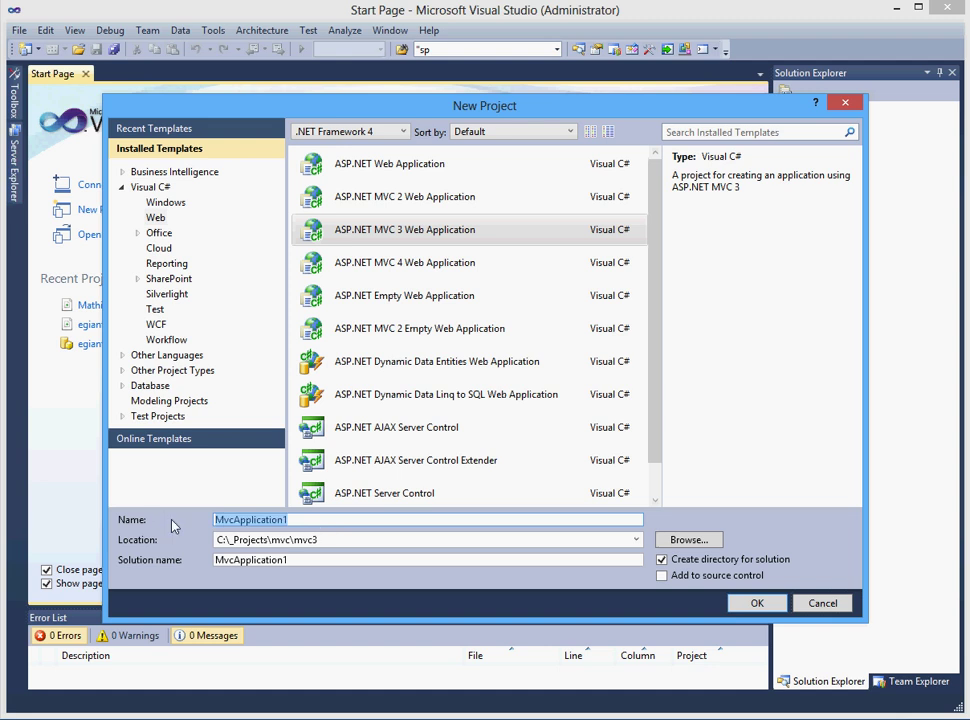
pyautogui.write('MvcGr')
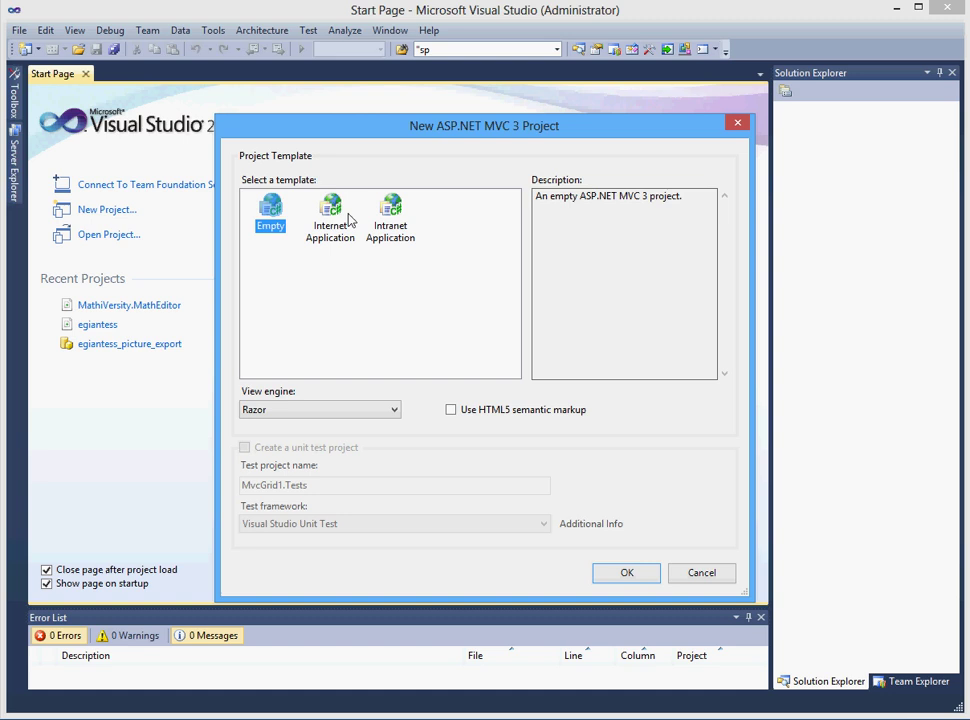
# Step: Choose the Internet Application template with HTML5 semantic markup enabled and create the project
pyautogui.click(330, 212)
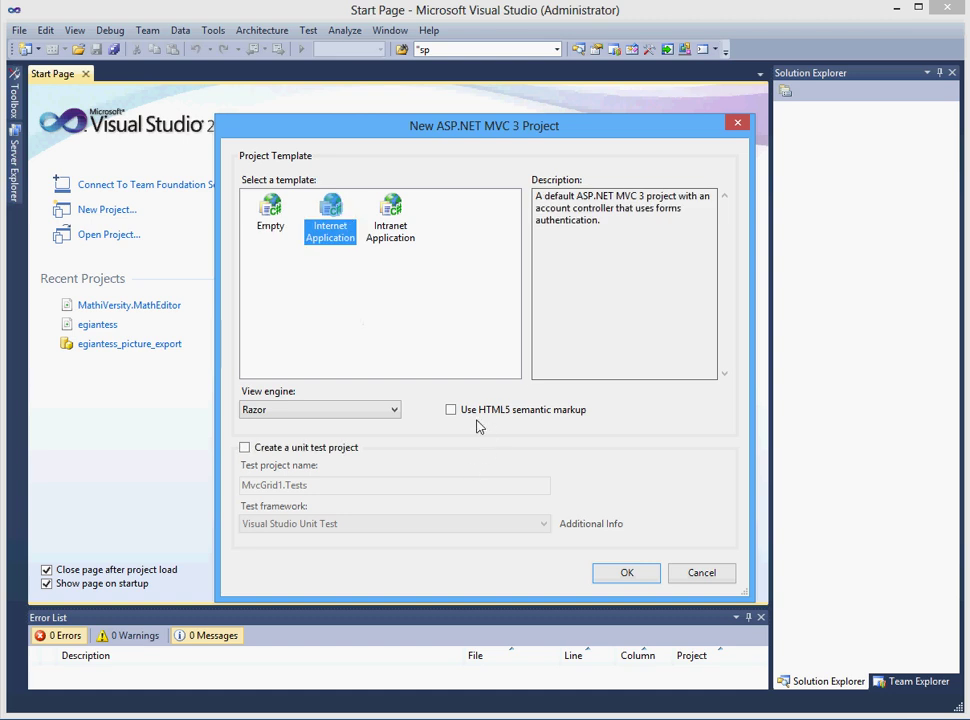
pyautogui.click(450, 408)
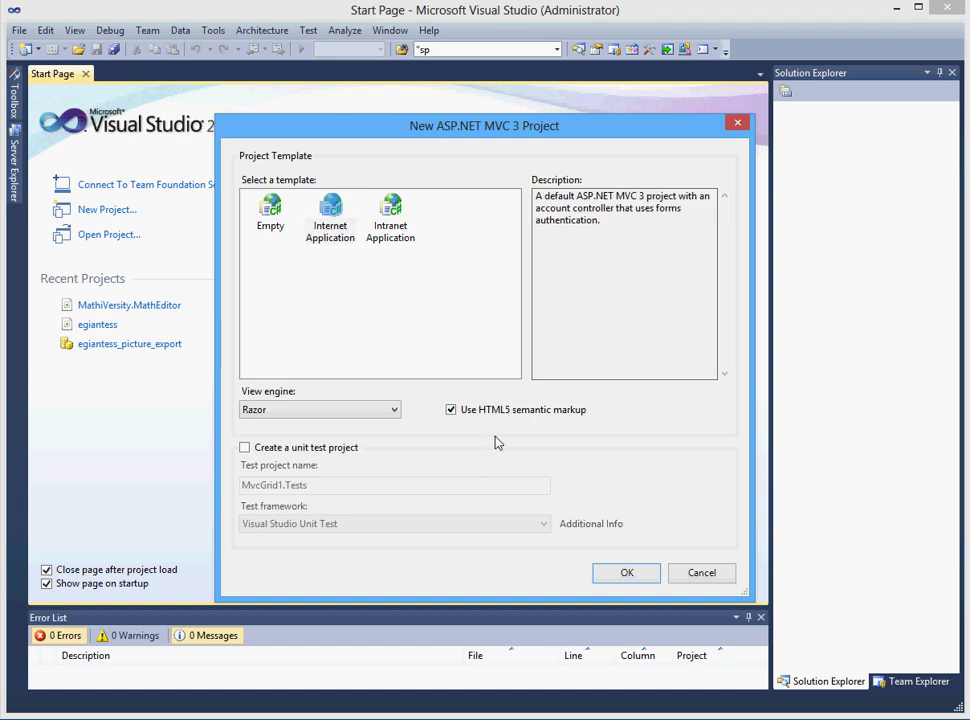
pyautogui.click(700, 572)
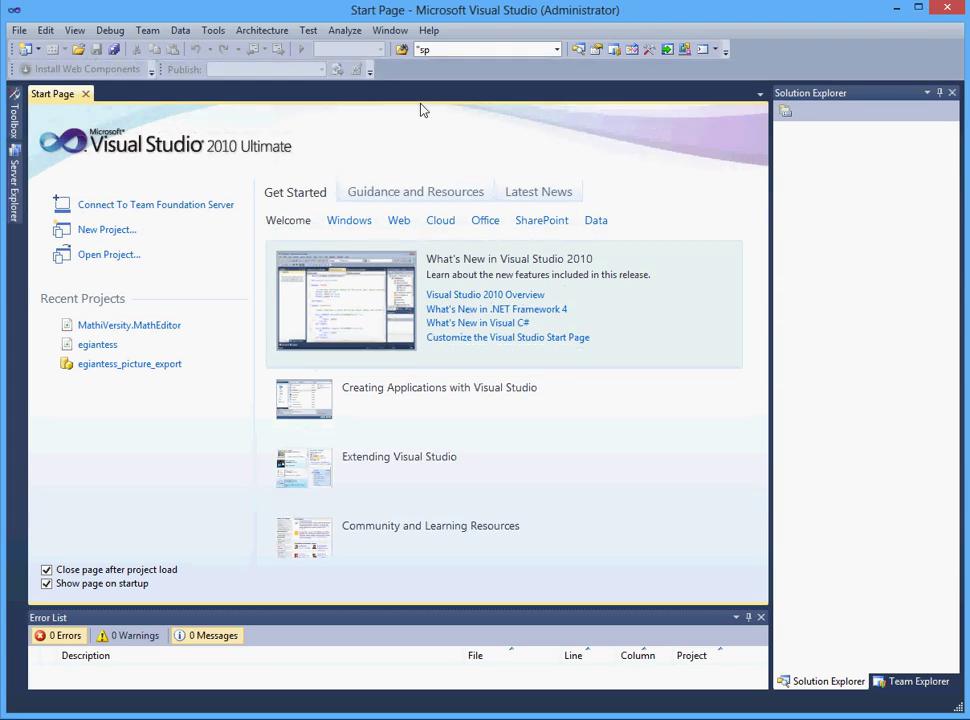
pyautogui.moveTo(624, 262)
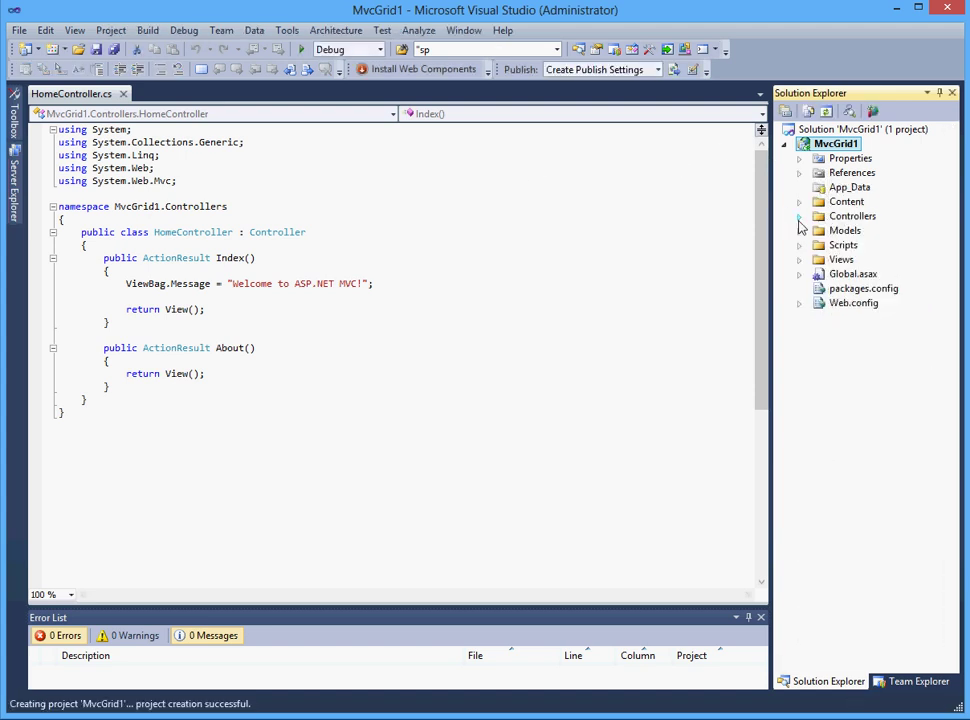
# Step: Add a new class file Person.cs to the Models folder
pyautogui.rightClick(844, 230)
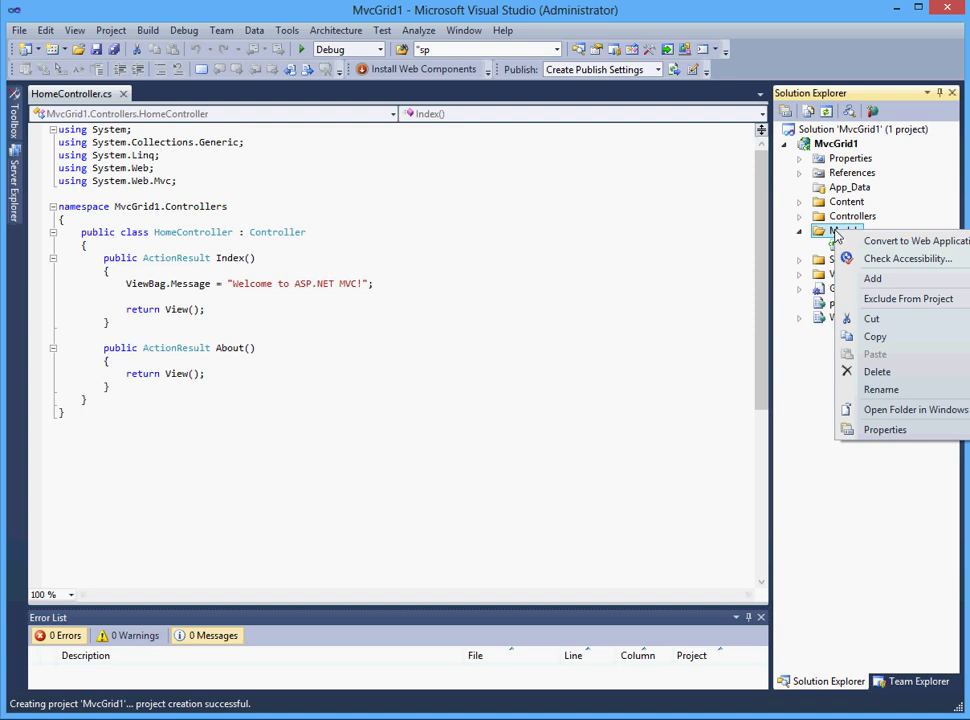
pyautogui.moveTo(924, 268)
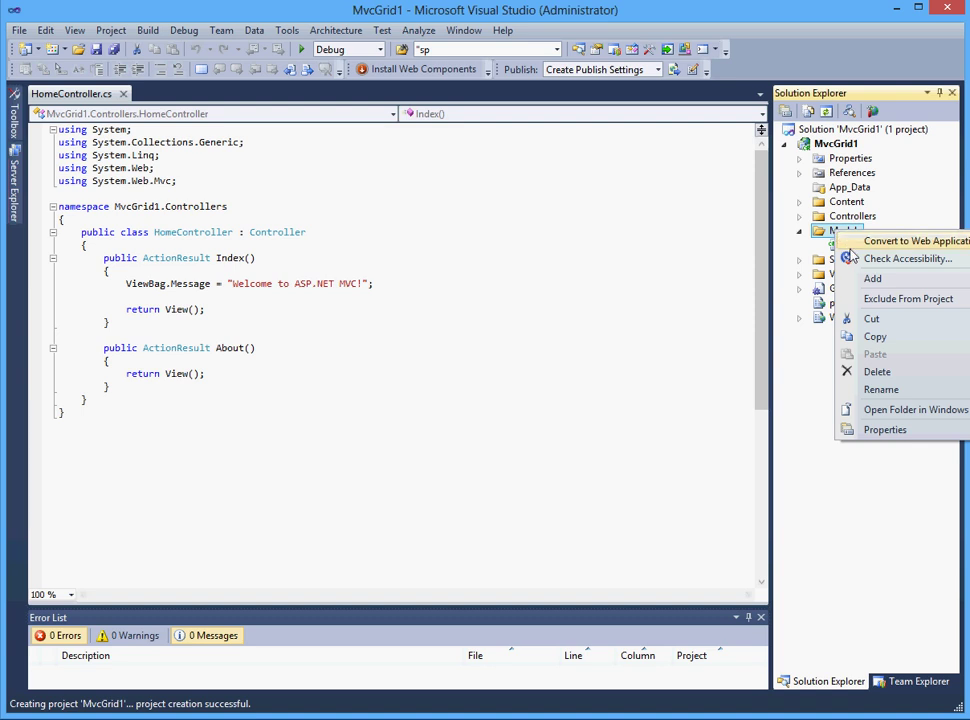
pyautogui.moveTo(874, 280)
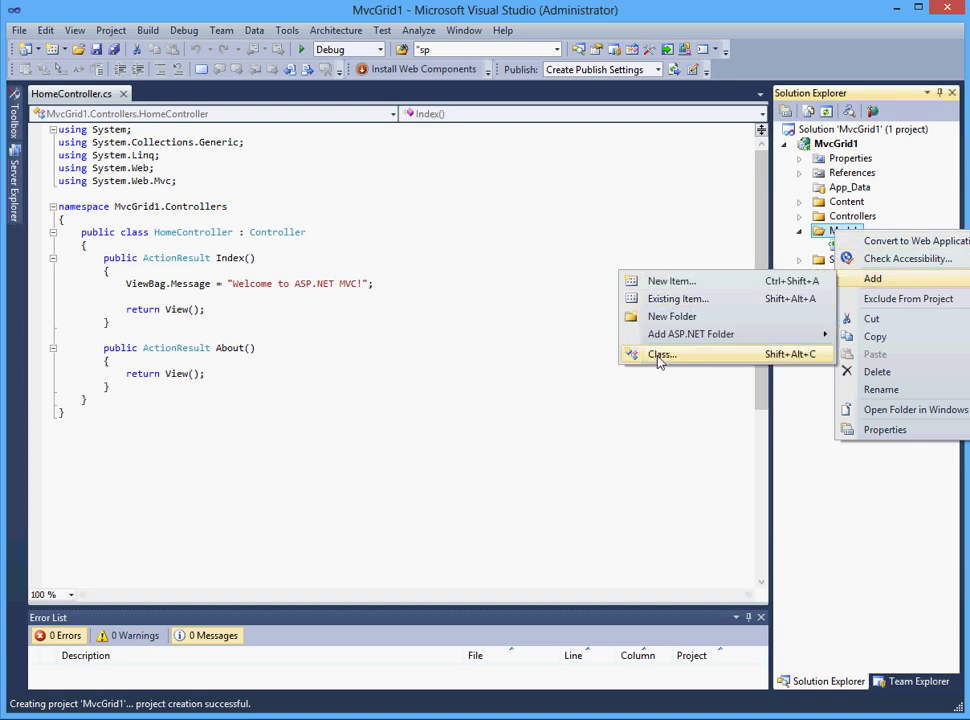
pyautogui.click(660, 354)
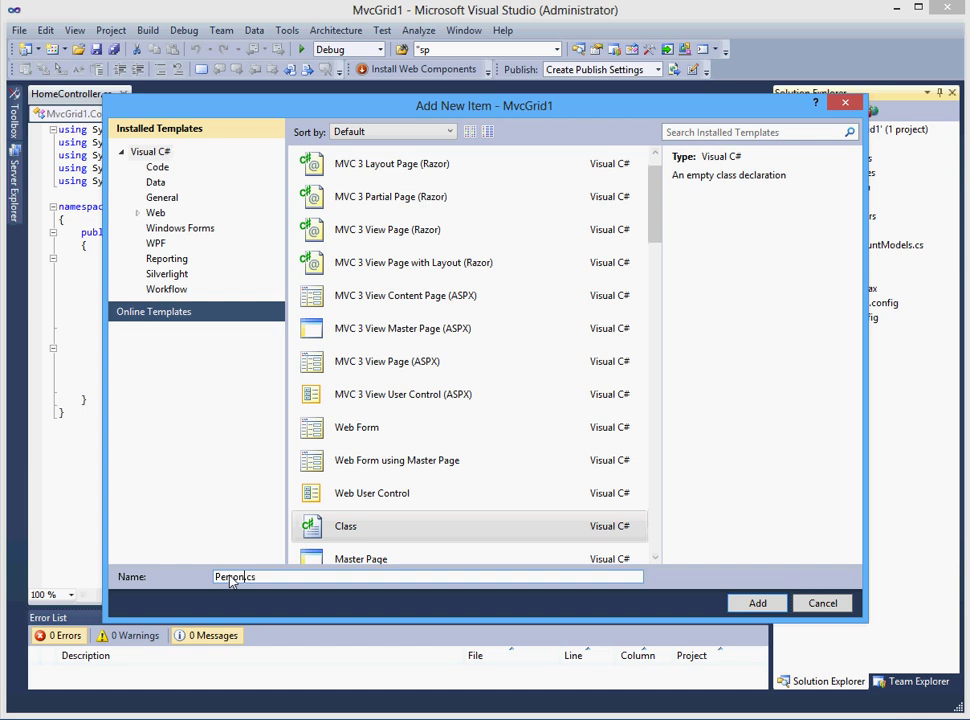
pyautogui.click(756, 604)
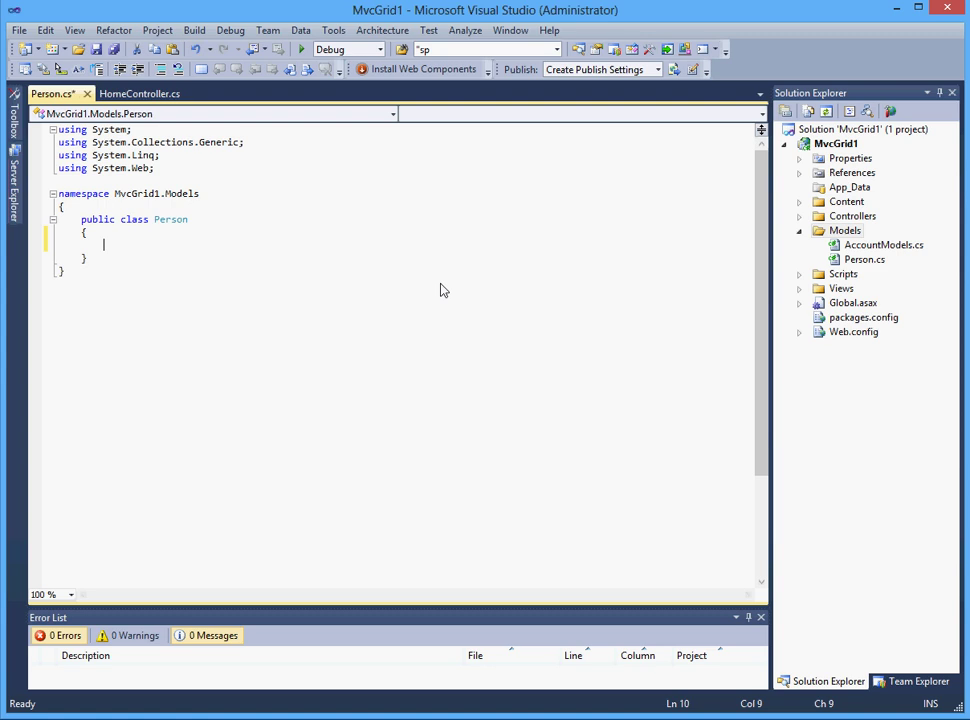
# Step: Add public Int32 ID and public string FirstName auto-properties to the Person class
pyautogui.write('public')
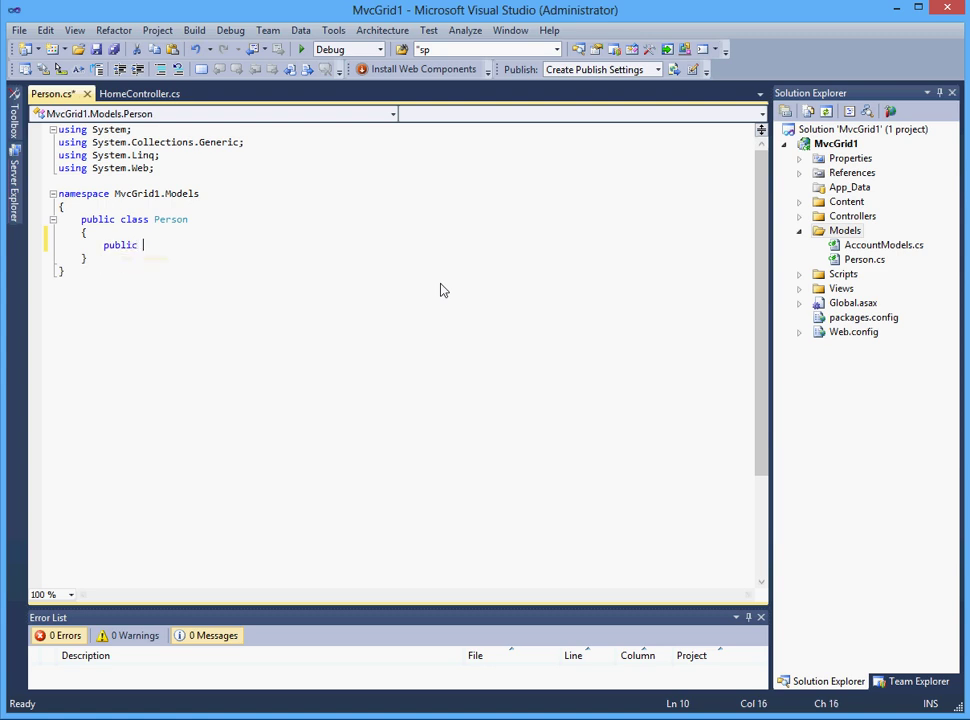
pyautogui.write('Int32')
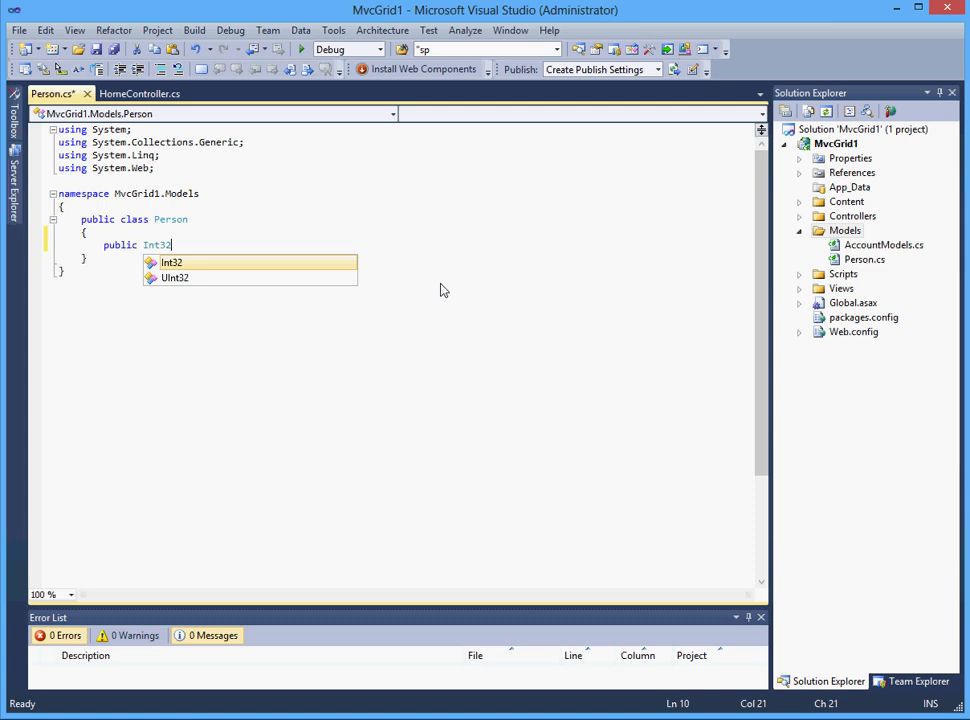
pyautogui.write('ID { get;')
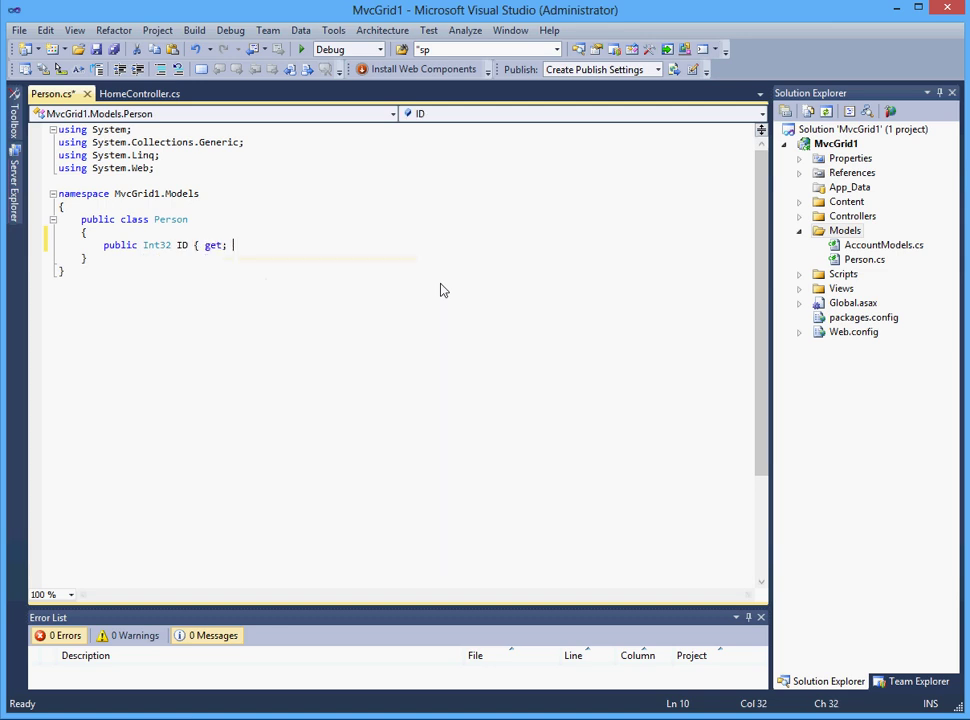
pyautogui.write('set; }')
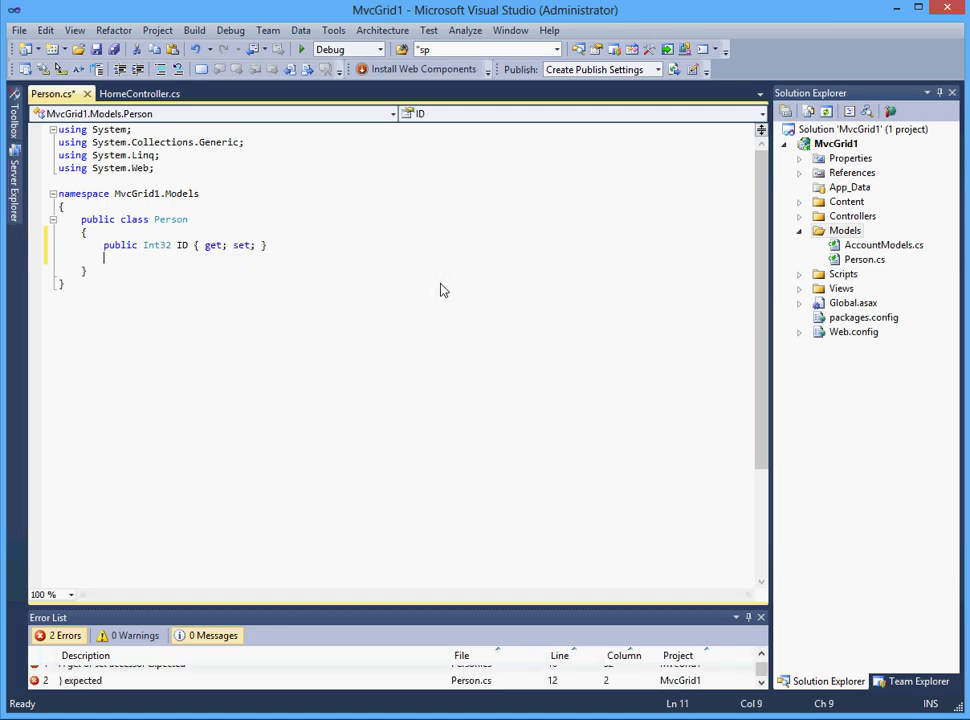
pyautogui.write('public')
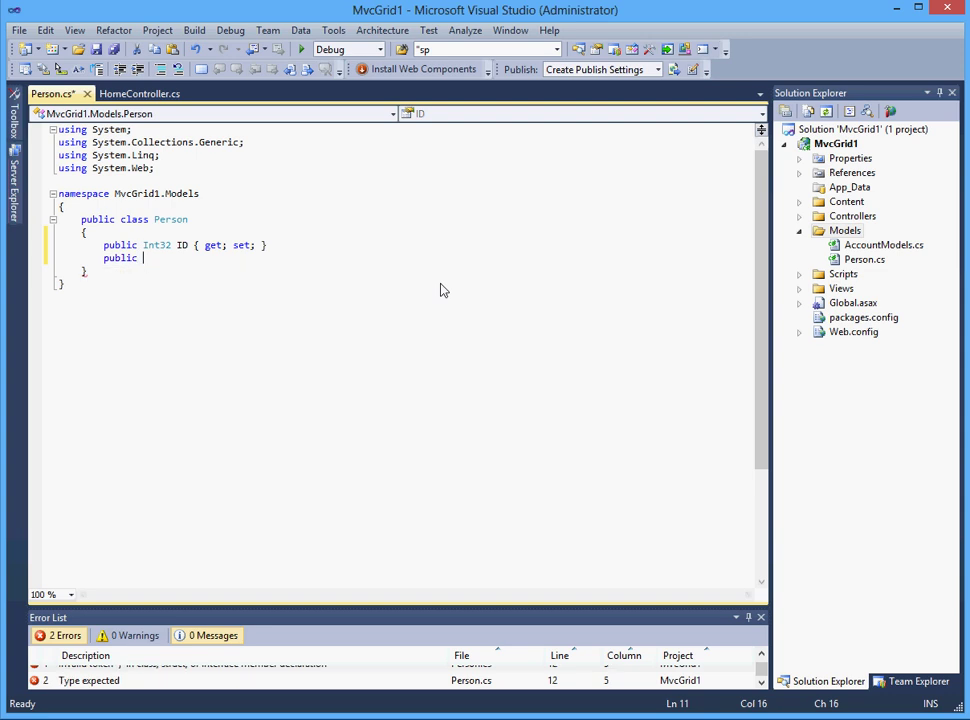
pyautogui.write('string F')
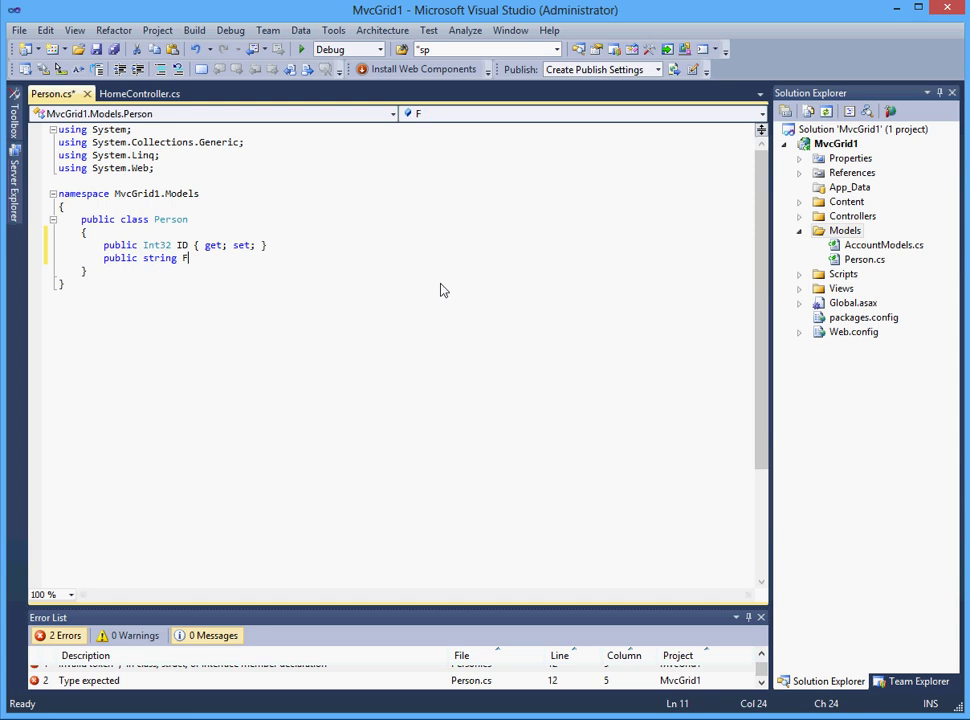
pyautogui.write('irstName')
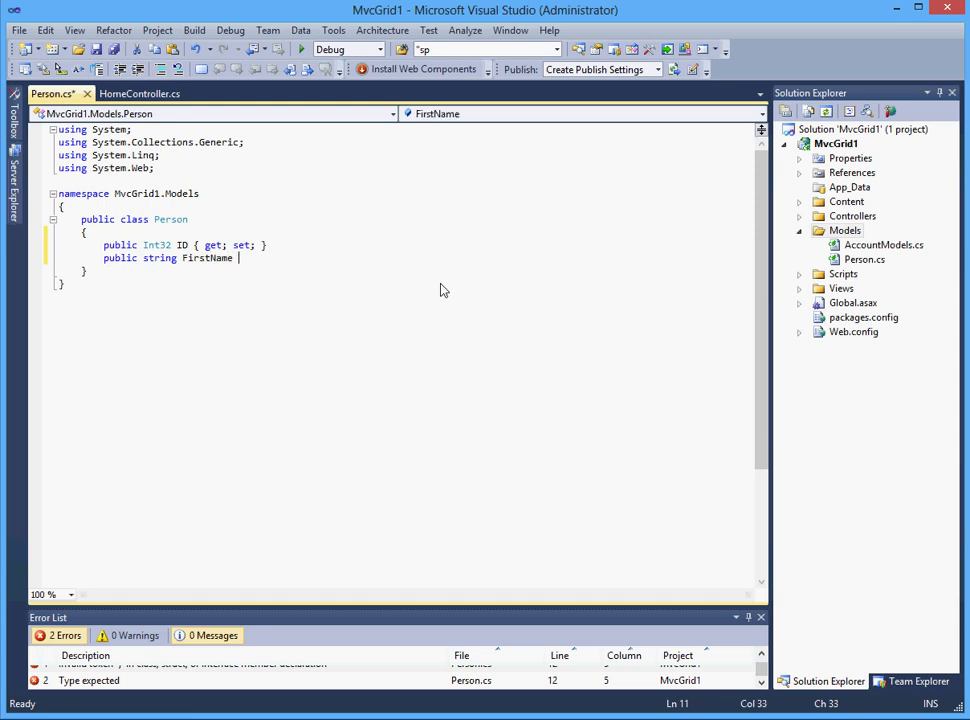
pyautogui.write('{ get; set;}')
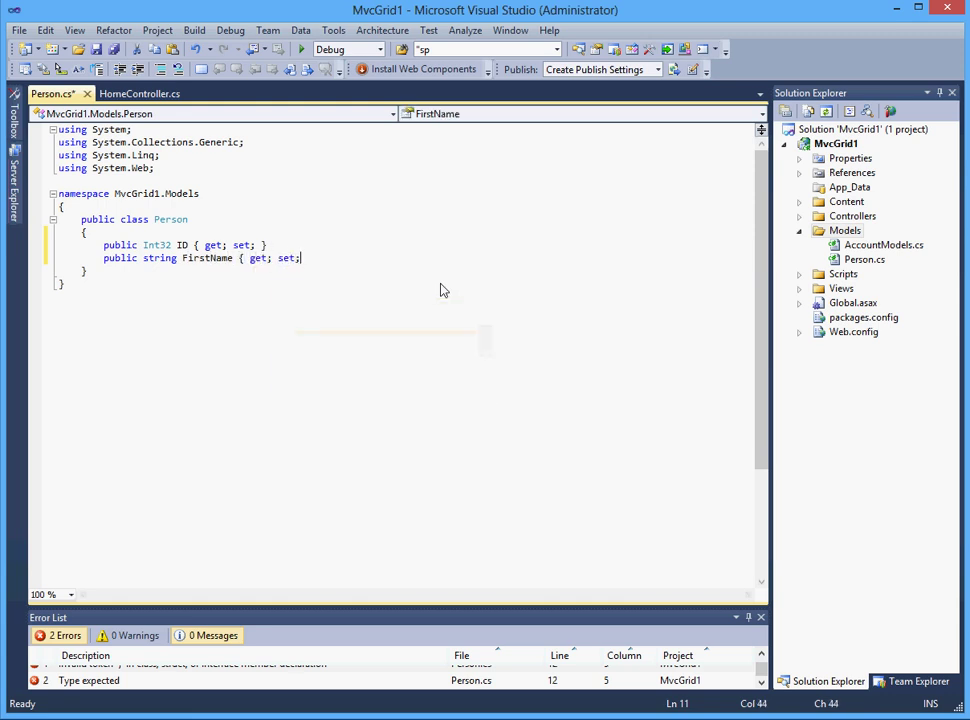
# Step: Add the public string LastName auto-property and save Person.cs
pyautogui.write('public string')
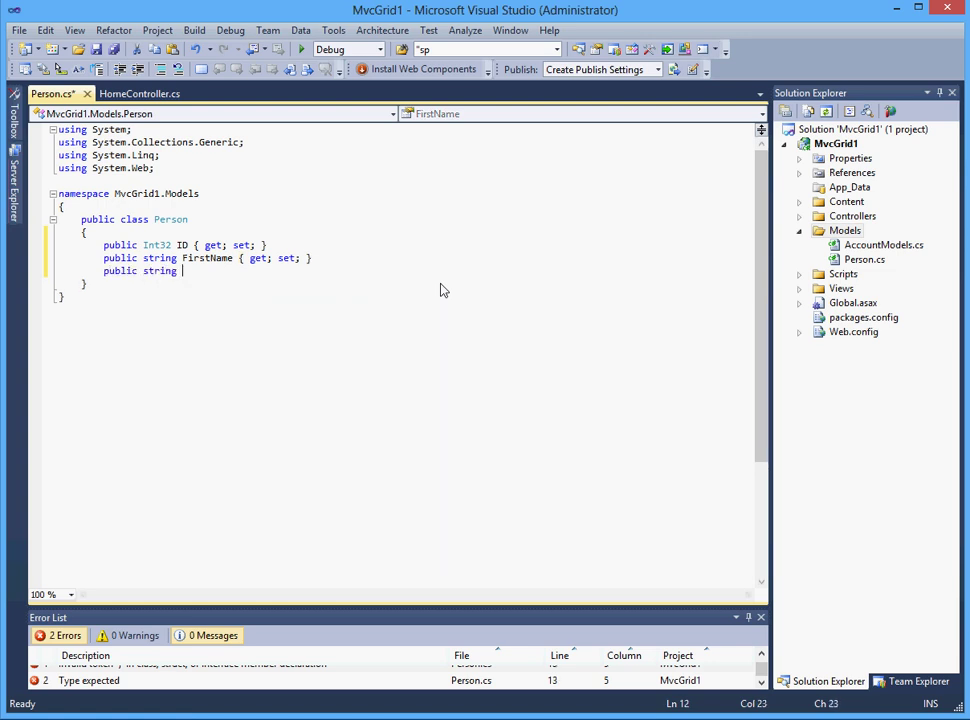
pyautogui.write('LastName { get;')
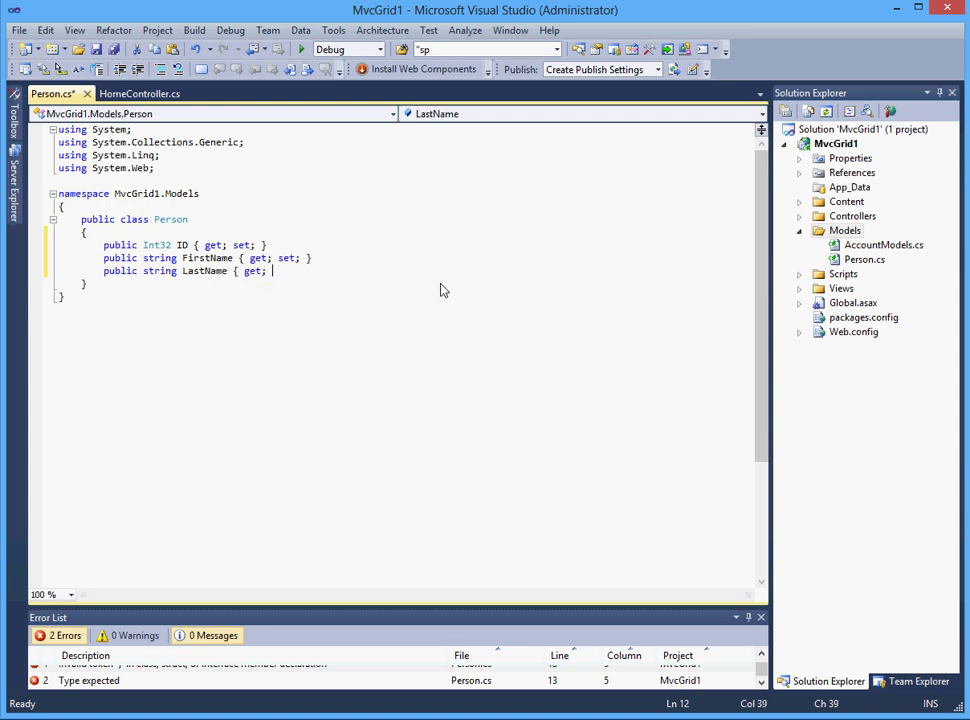
pyautogui.write('set; }')
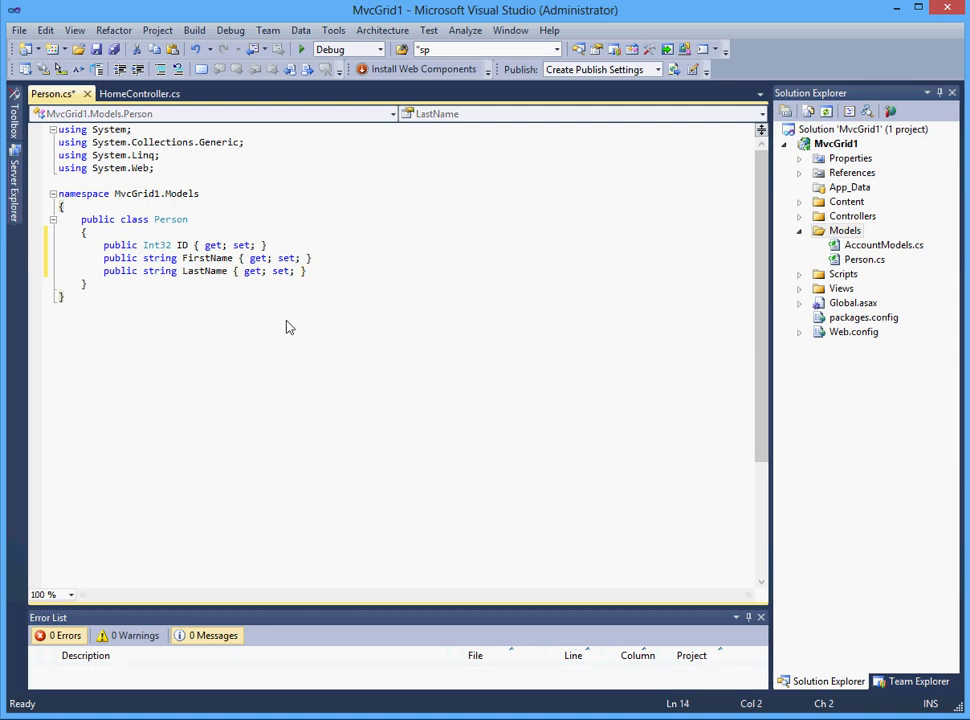
pyautogui.press('ctrl+s')
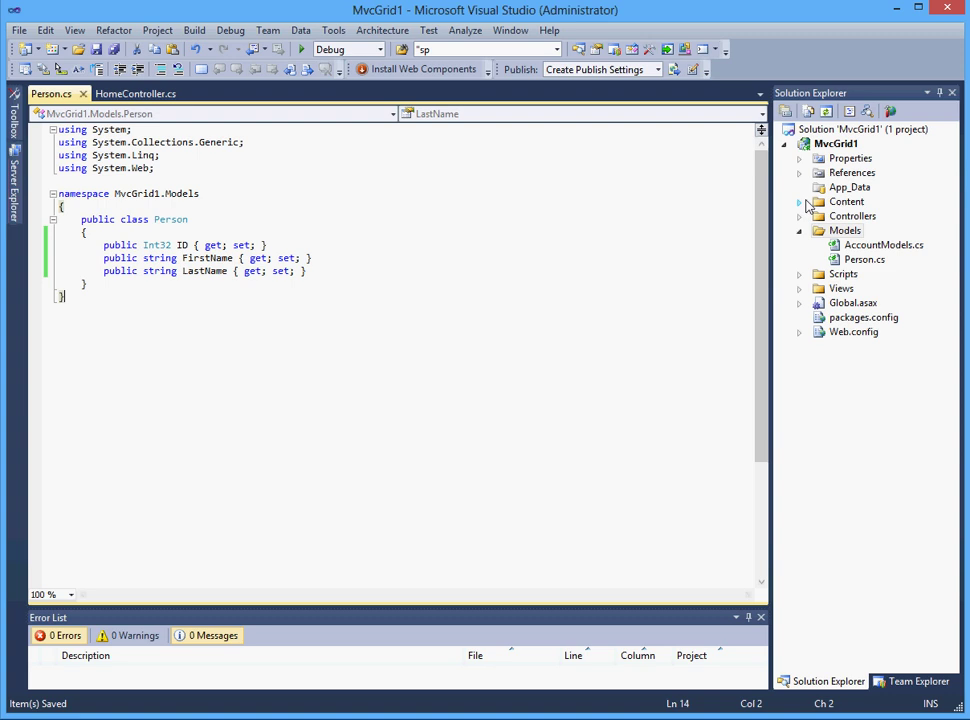
pyautogui.click(800, 216)
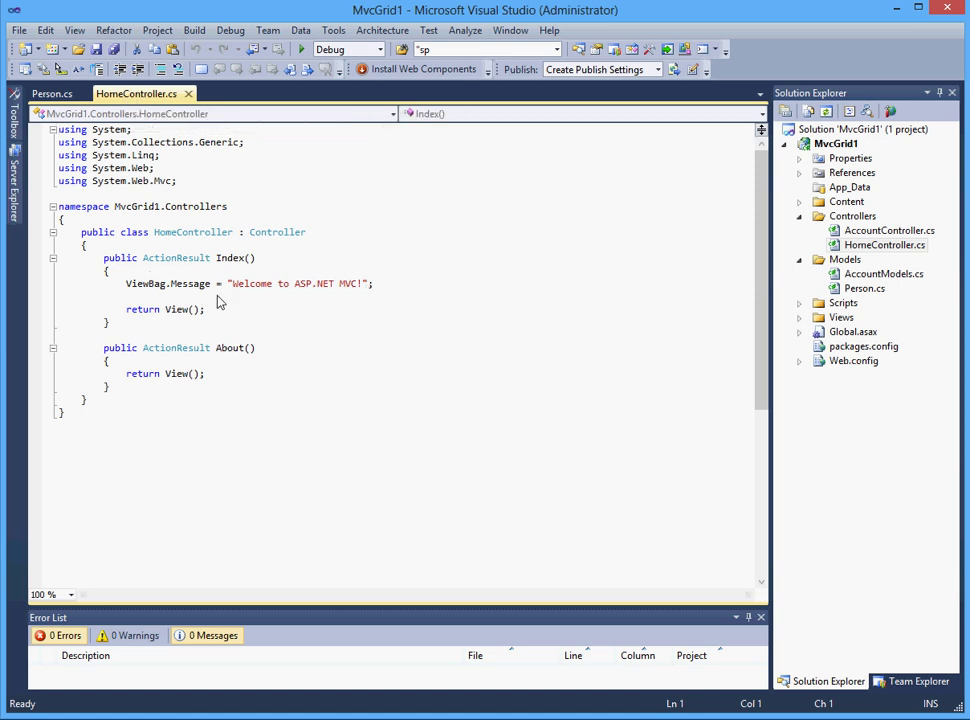
pyautogui.moveTo(122, 290)
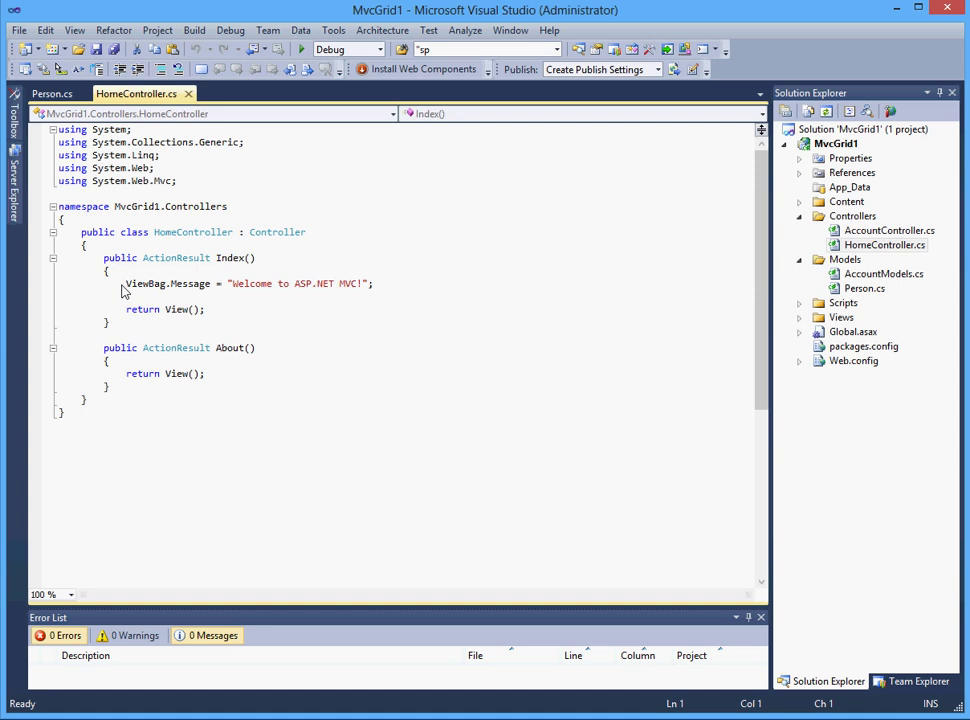
# Step: Clear the Index action body, resolve the Person type via using MvcGrid1.Models, and declare loPerson
pyautogui.moveTo(126, 284); pyautogui.dragTo(206, 308)
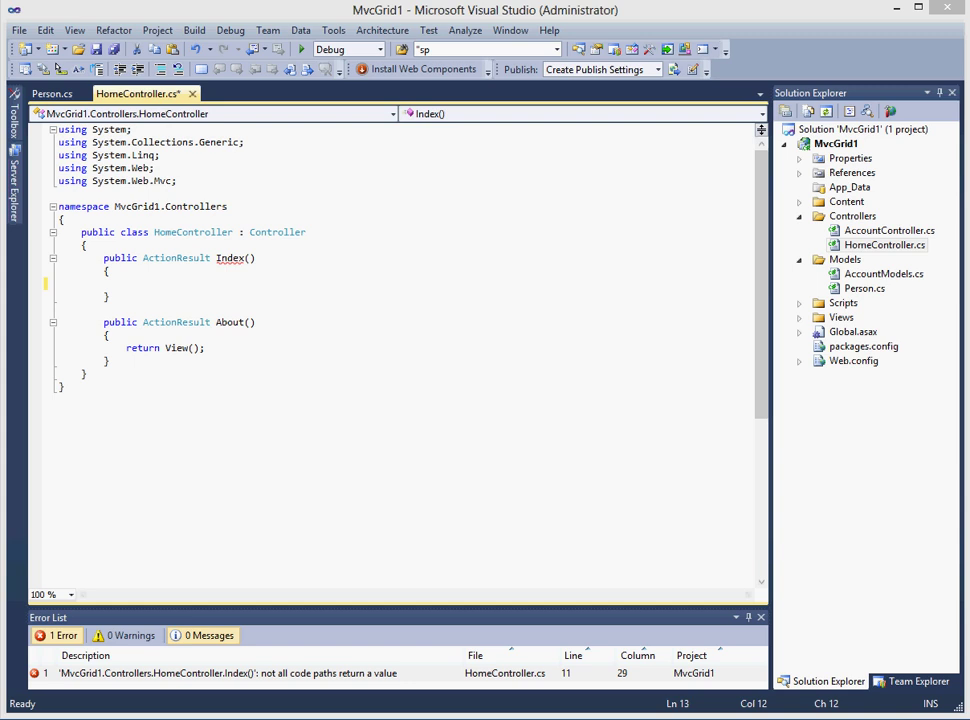
pyautogui.moveTo(150, 286)
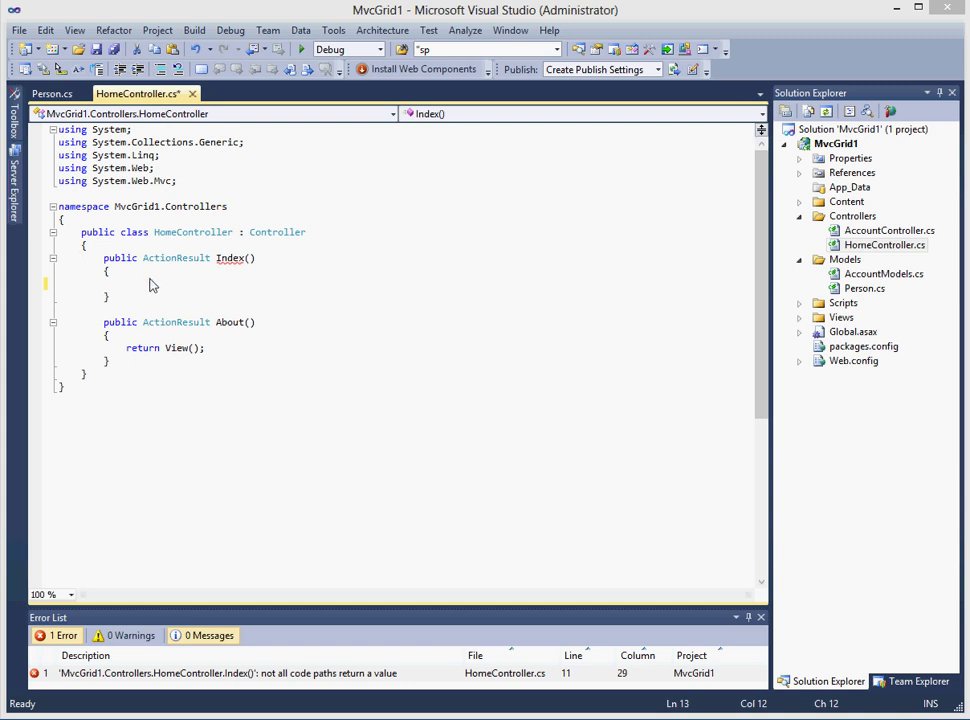
pyautogui.write('Person')
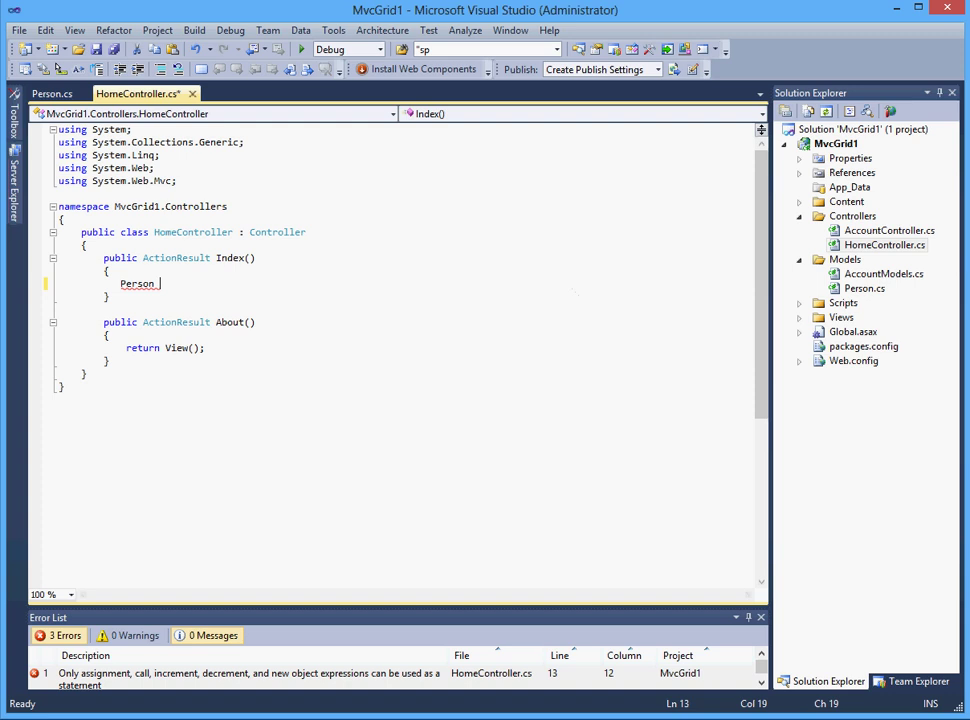
pyautogui.rightClick(136, 284)
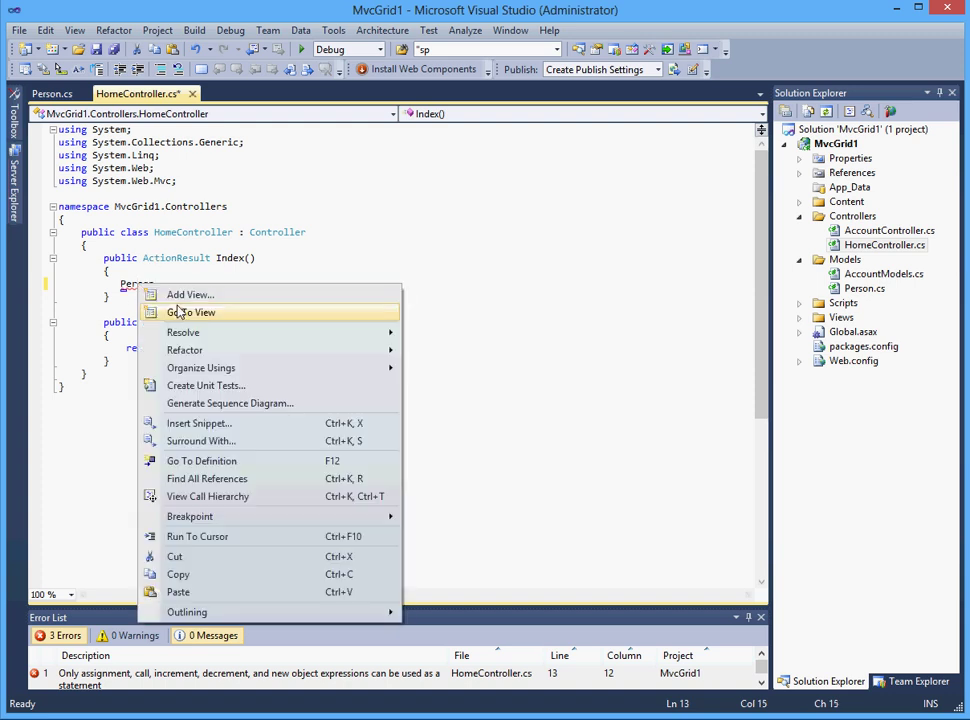
pyautogui.moveTo(184, 332)
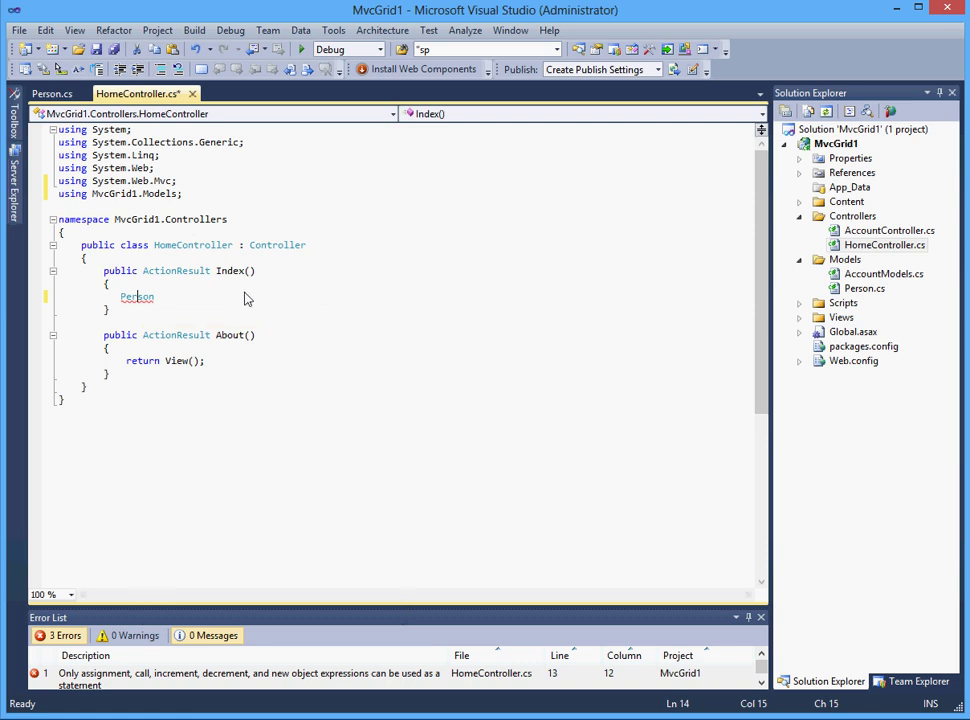
pyautogui.write('lo')
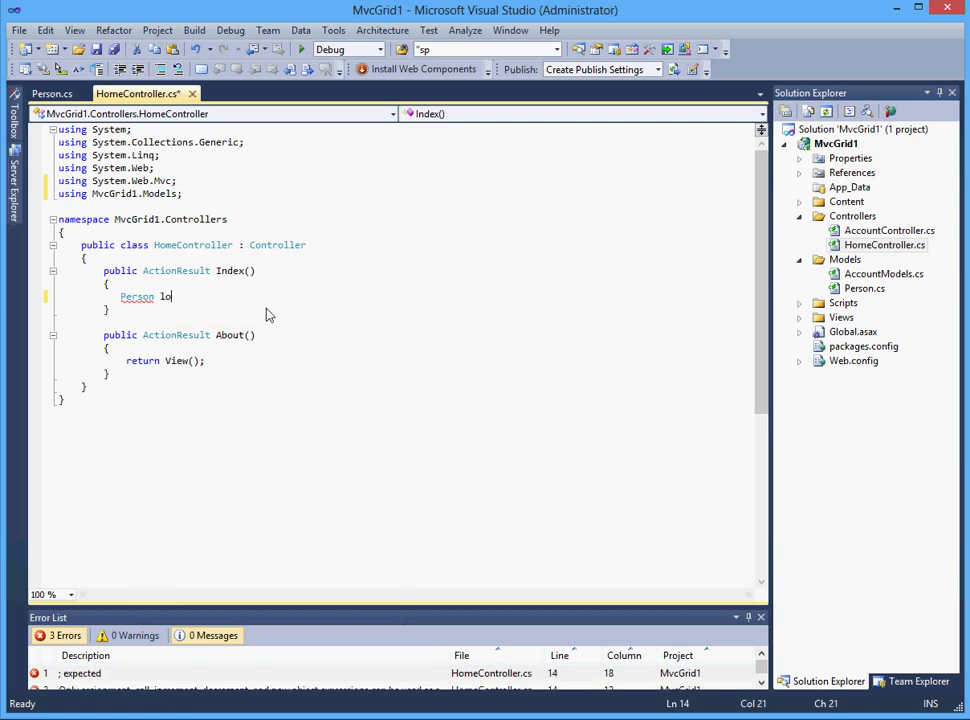
pyautogui.write('Person = new Person')
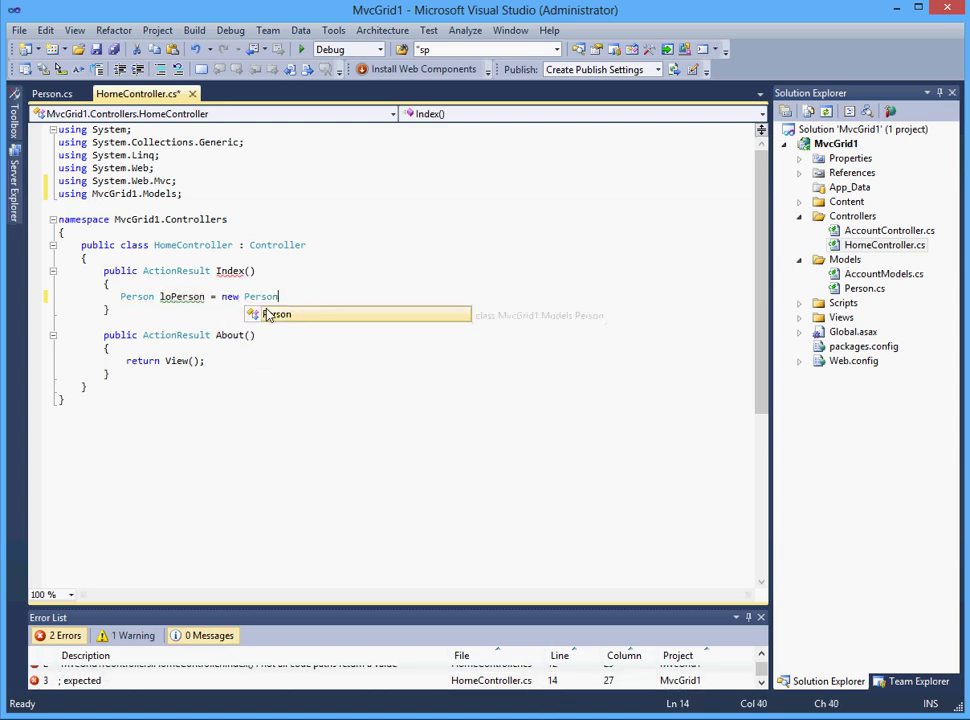
pyautogui.write('();')
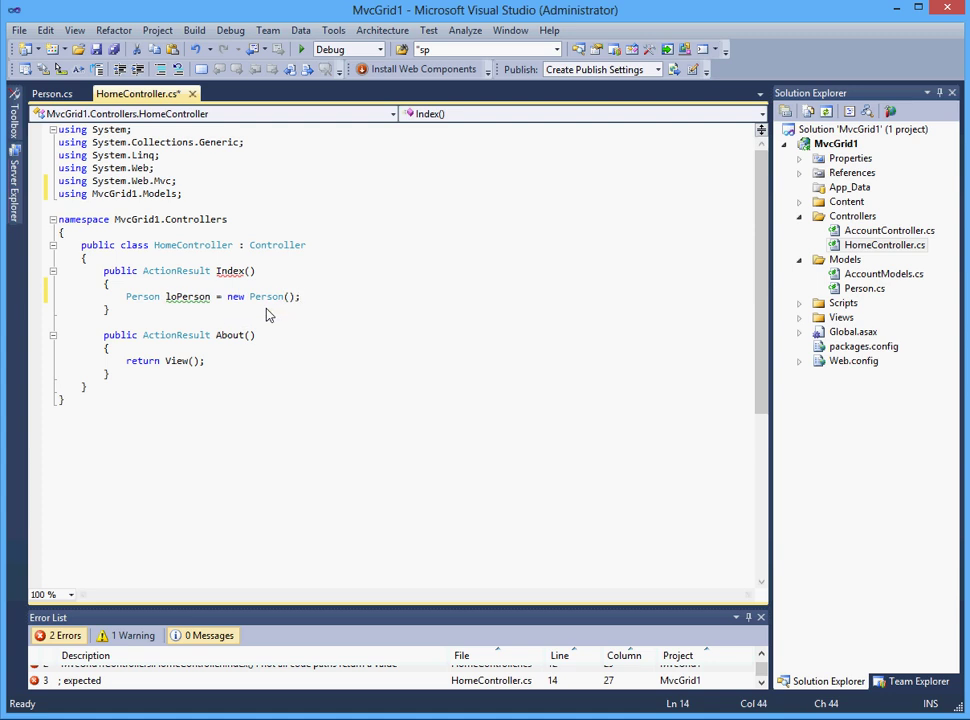
# Step: Declare List<Person> laPerson = new List<Person>(); in the Index action
pyautogui.write('List')
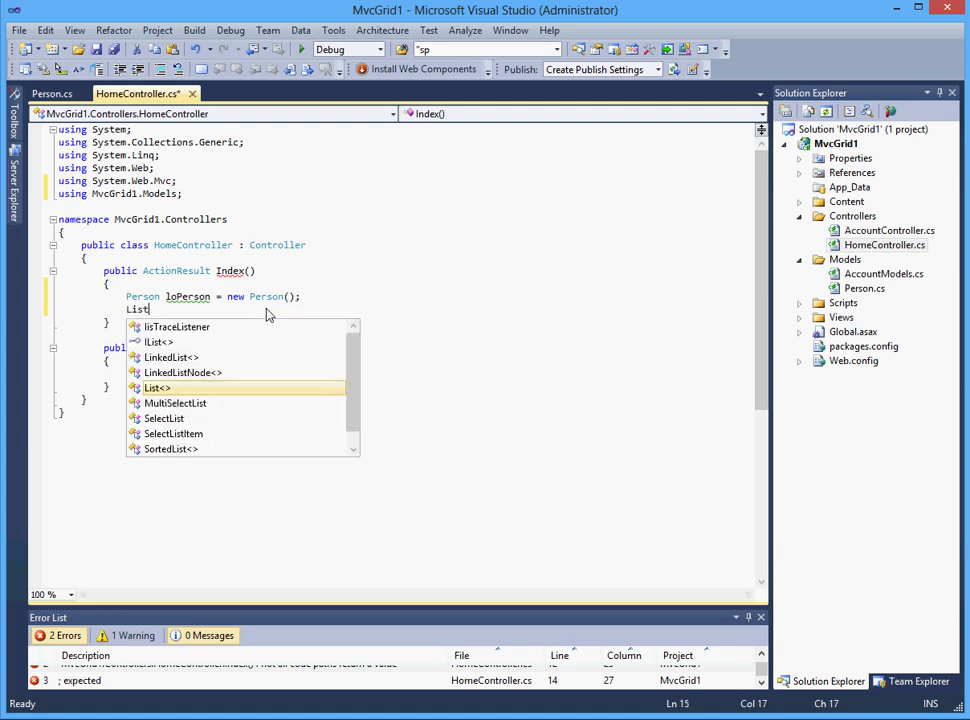
pyautogui.write('<Person>')
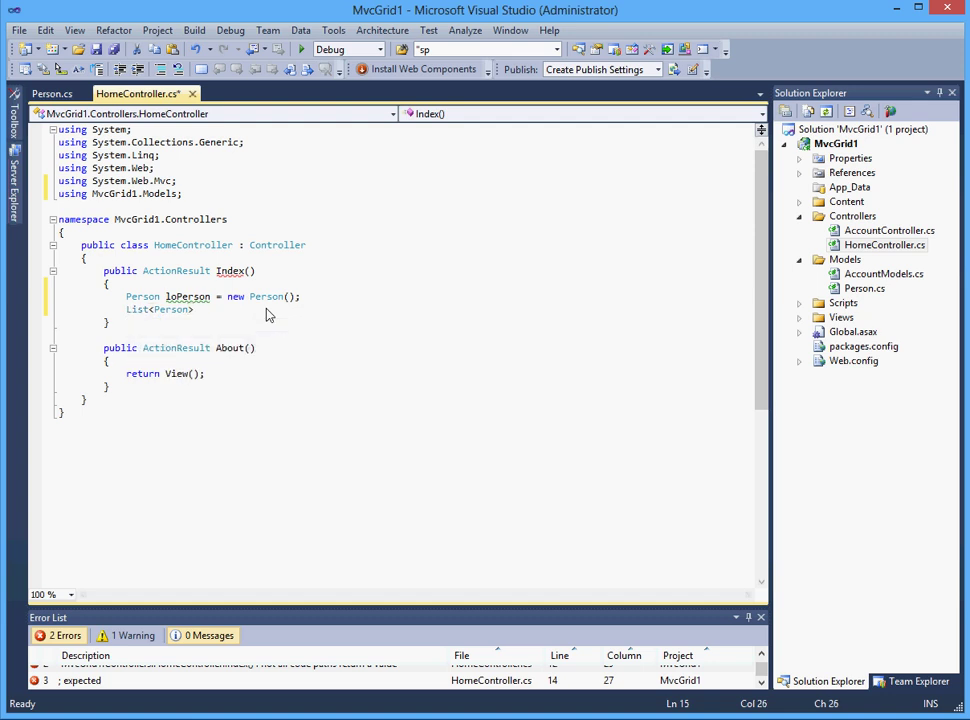
pyautogui.write('=')
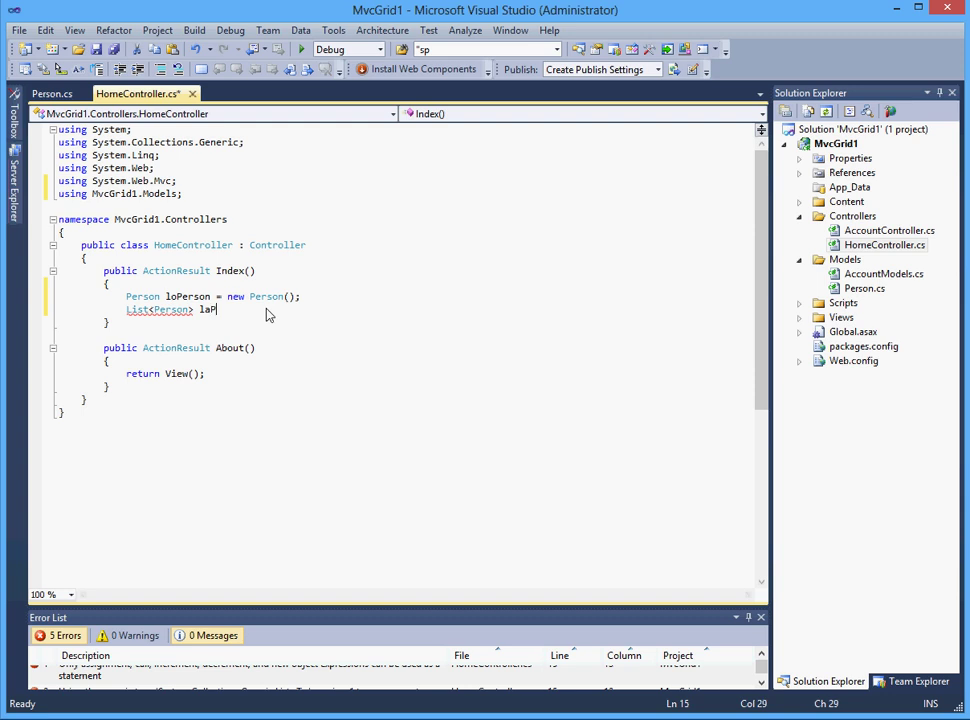
pyautogui.write('erson')
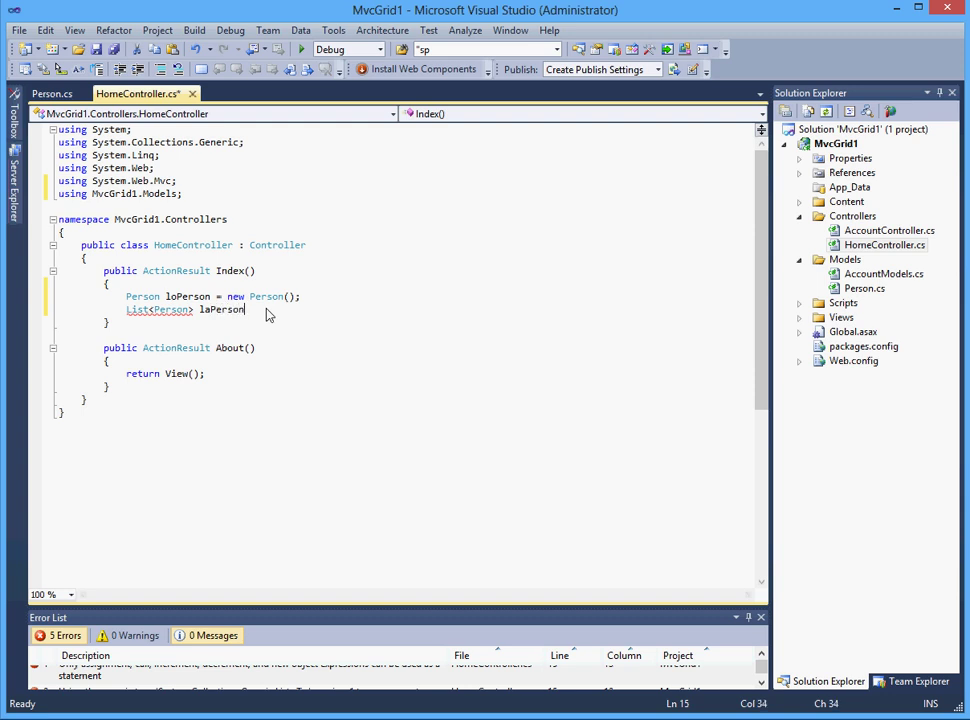
pyautogui.write('= new')
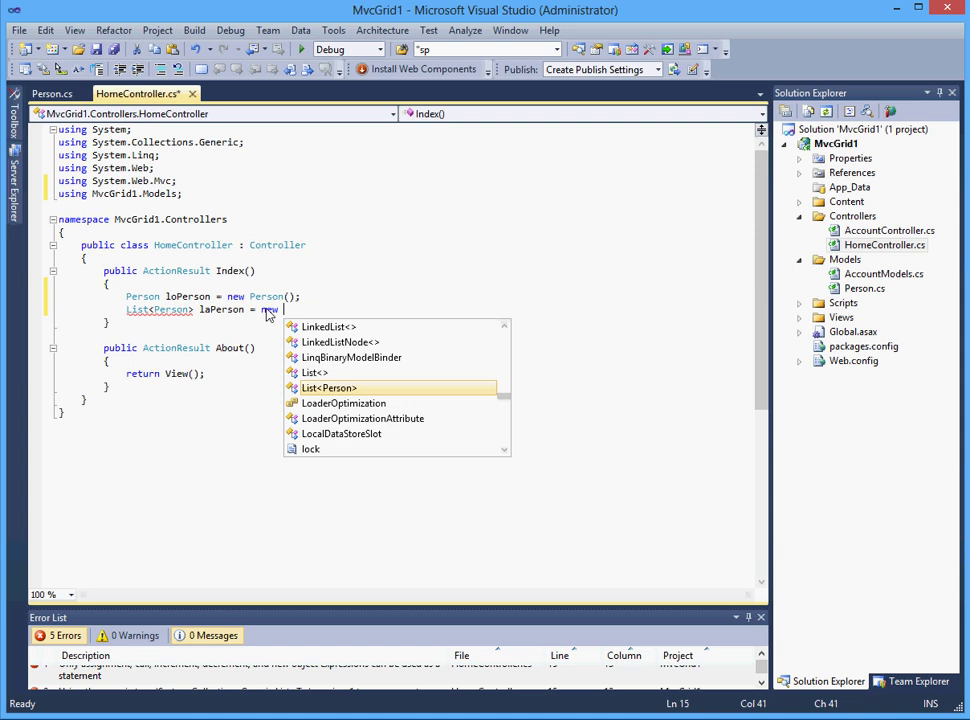
pyautogui.write('List<Person>();')
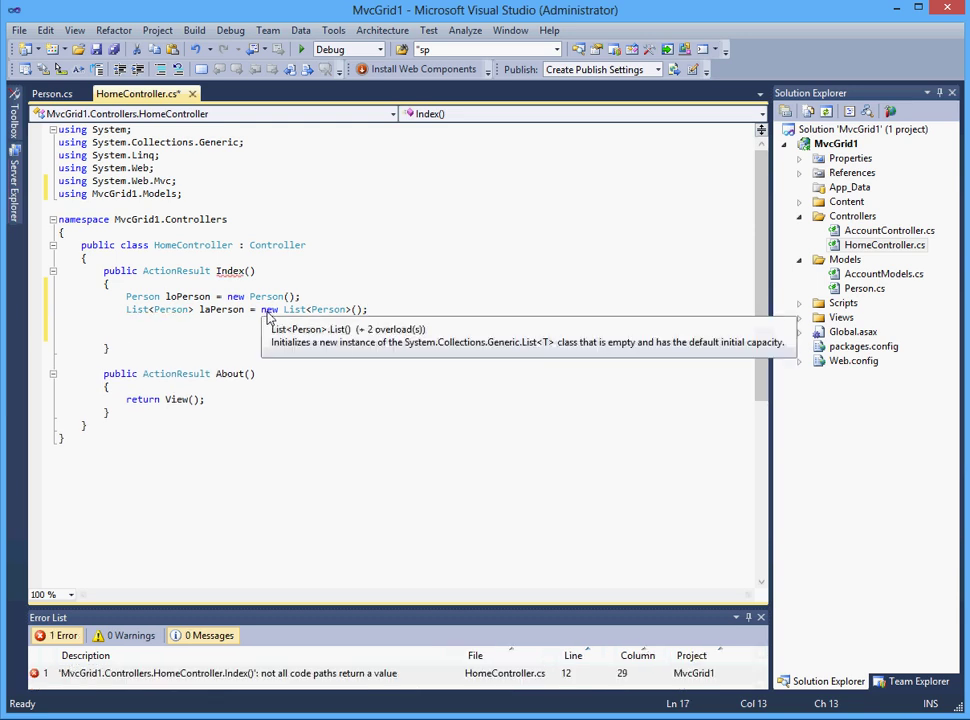
pyautogui.moveTo(330, 300)
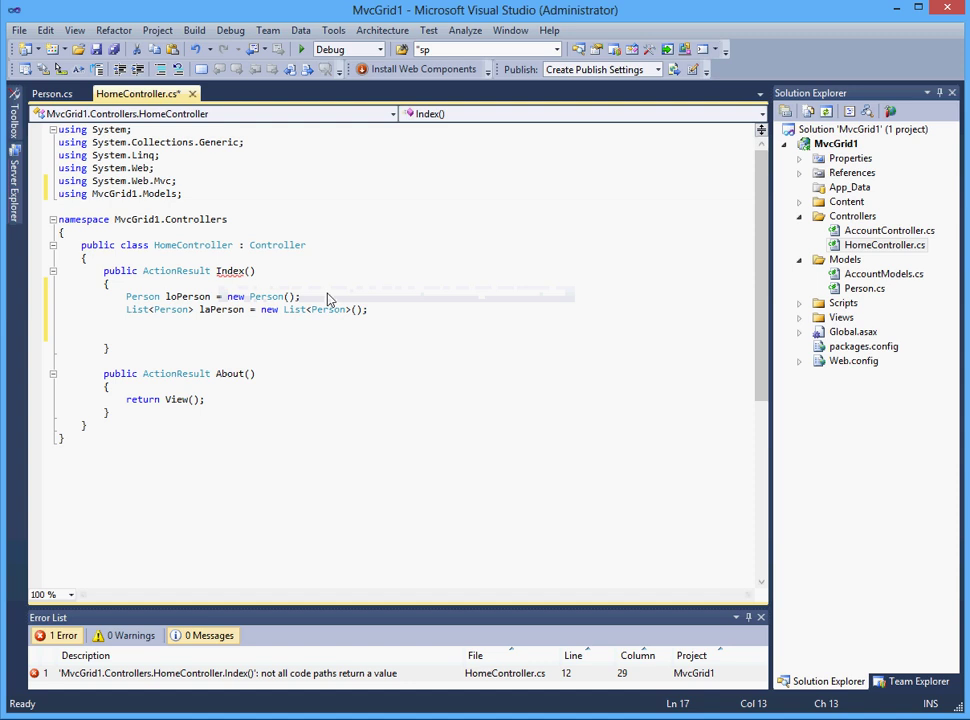
pyautogui.moveTo(142, 296)
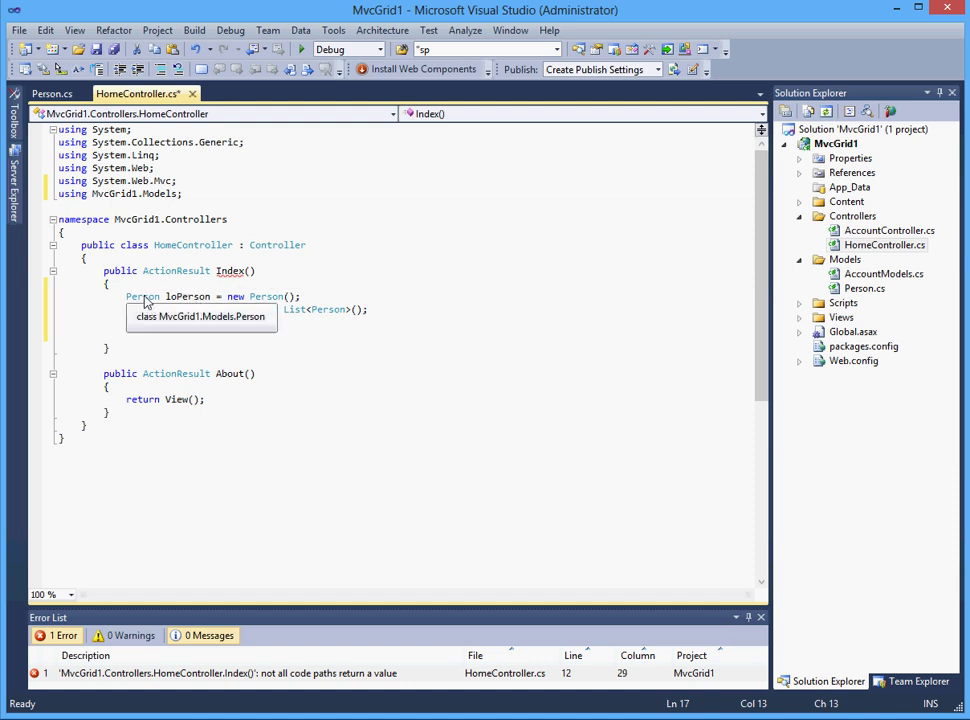
pyautogui.write('List<Person> laPerson = new List<Person>();')
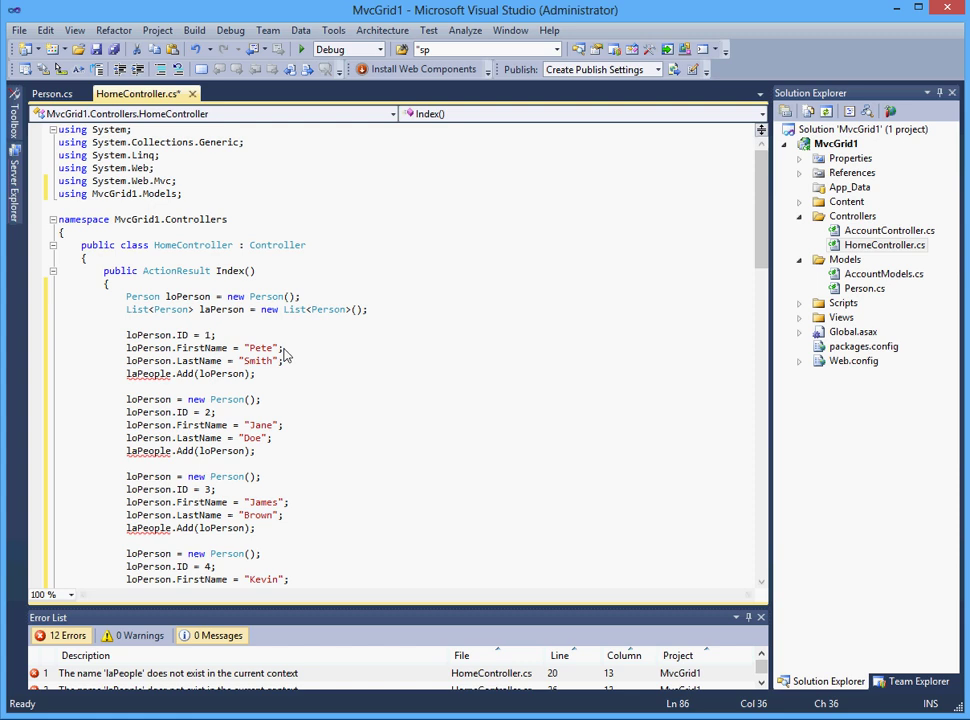
pyautogui.moveTo(228, 322)
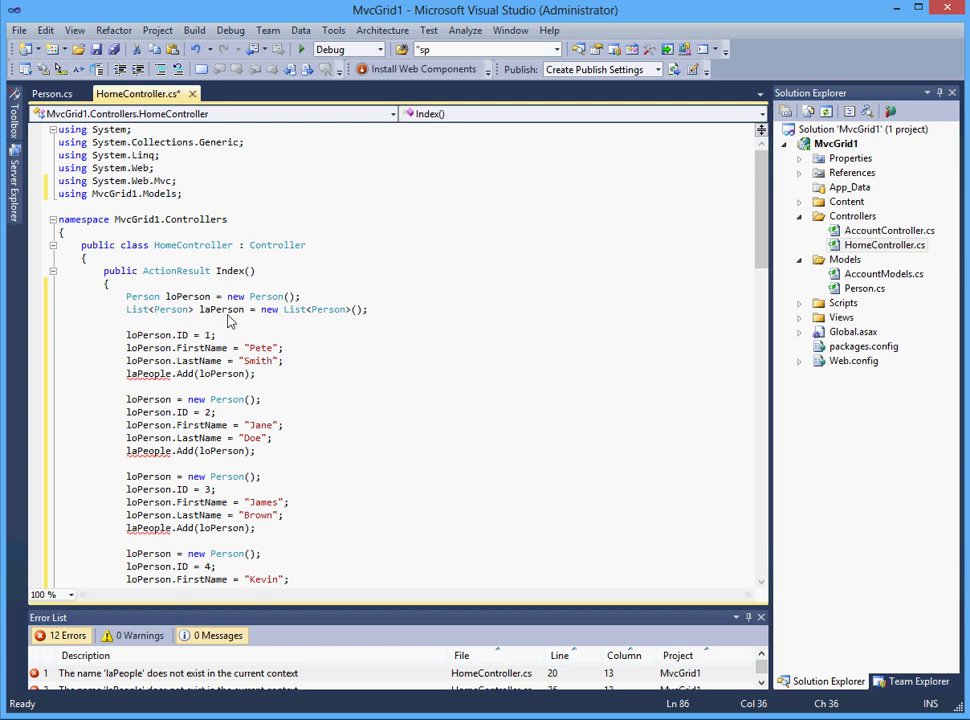
pyautogui.moveTo(158, 374)
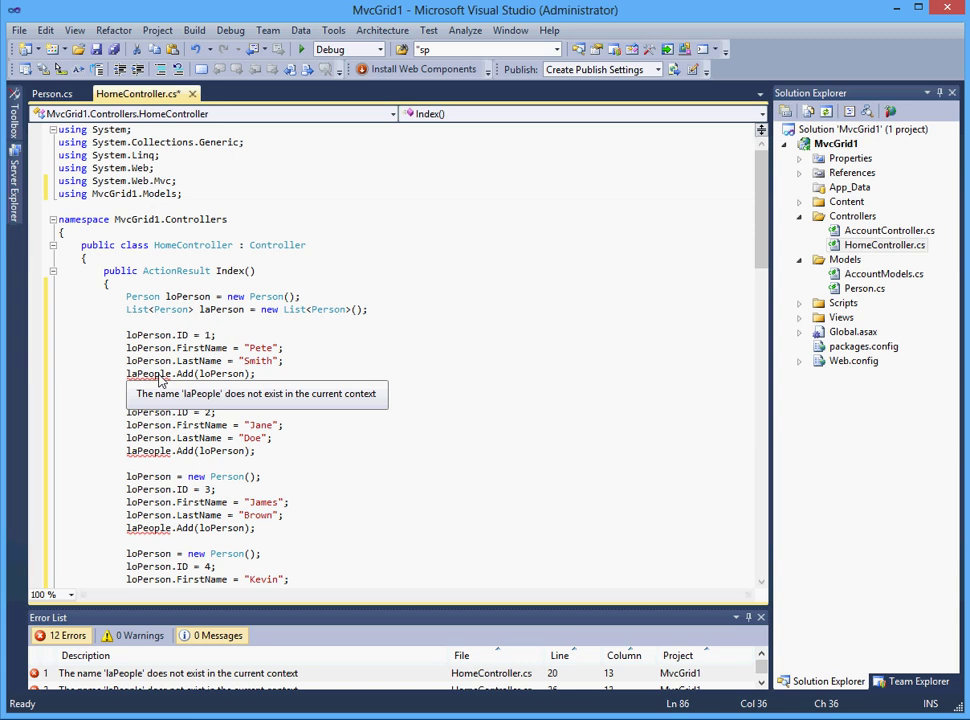
pyautogui.moveTo(218, 316)
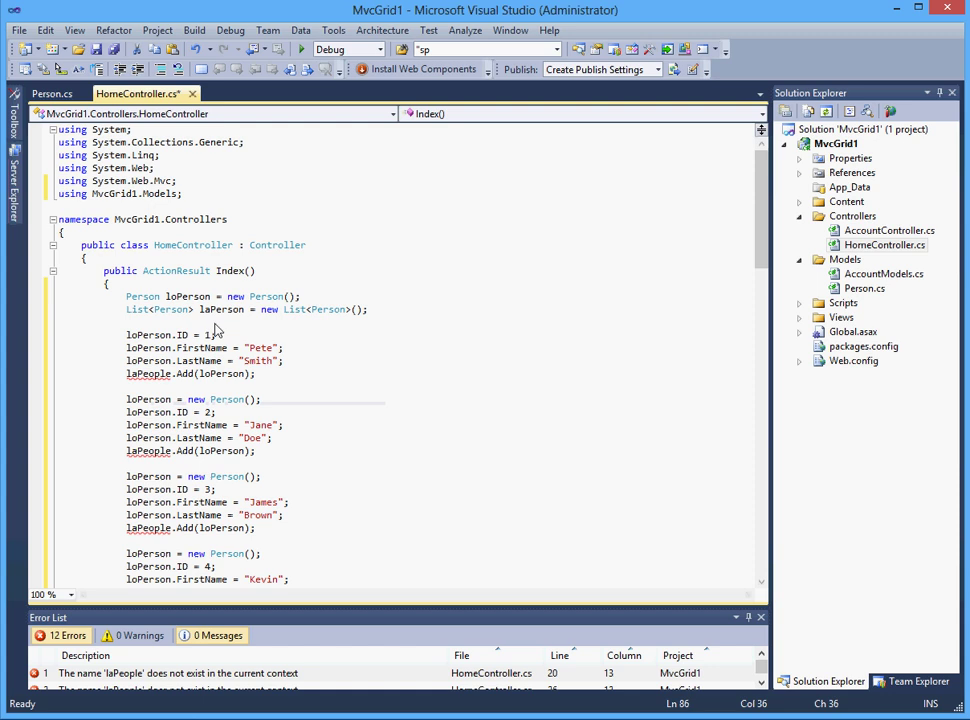
# Step: Rename the list variable laPerson and review the Person entries added below
pyautogui.doubleClick(220, 308)
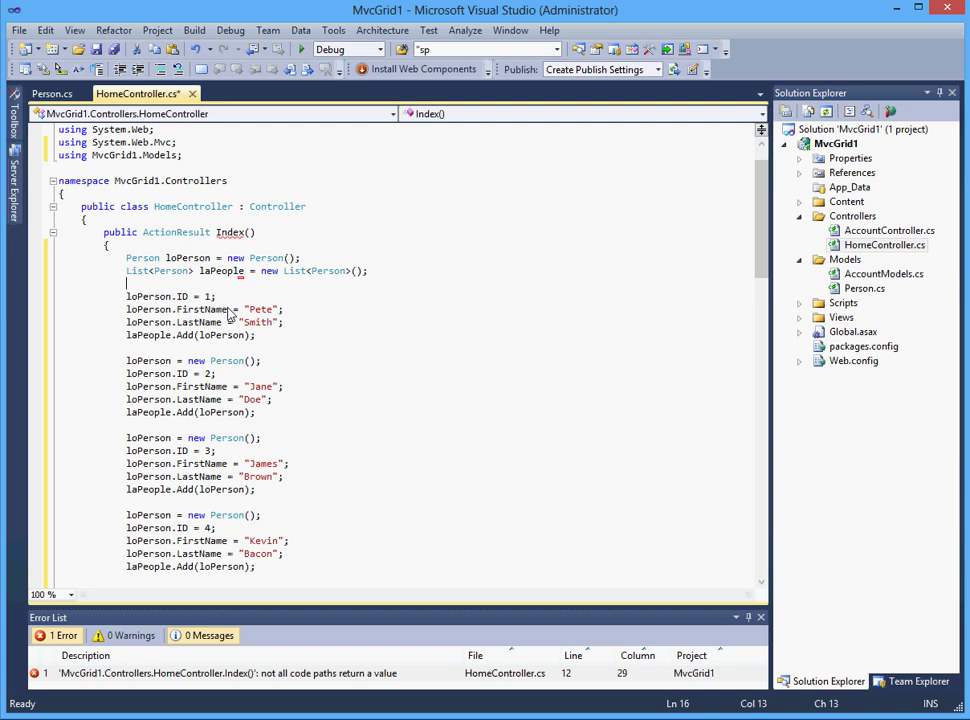
pyautogui.moveTo(256, 324)
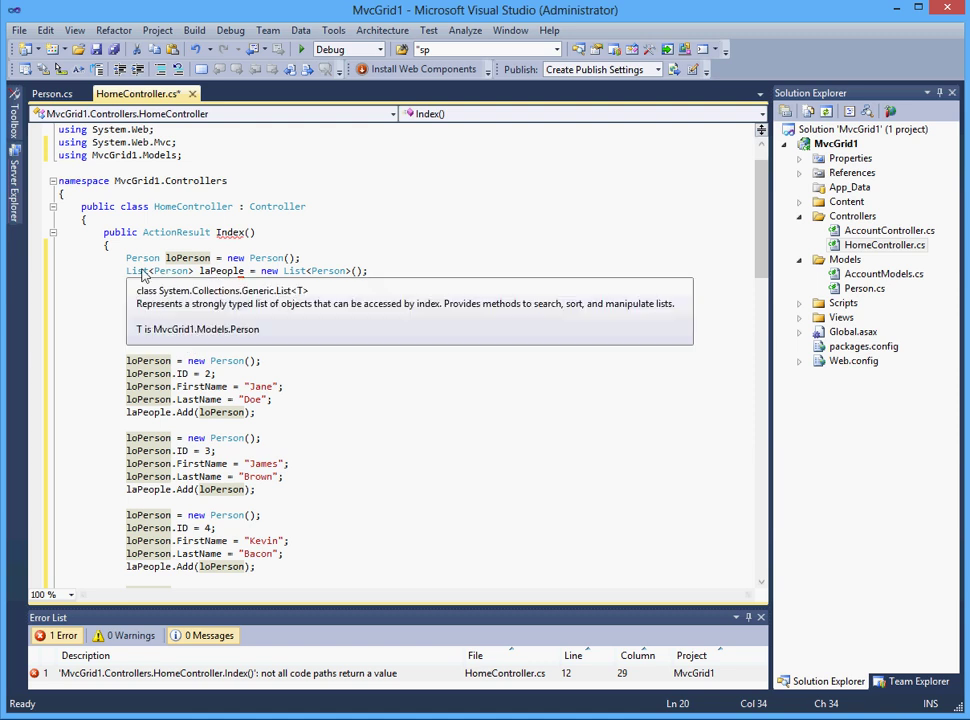
pyautogui.scroll(-3)
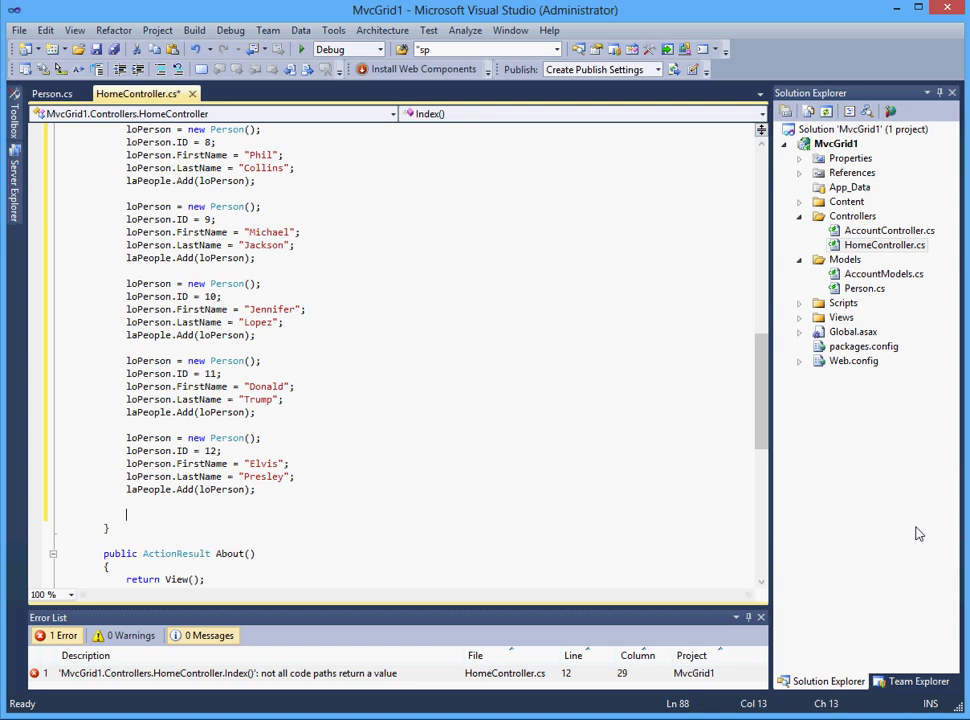
# Step: End Index with var data = laPeople; return View(data); and save HomeController.cs
pyautogui.write('var d')
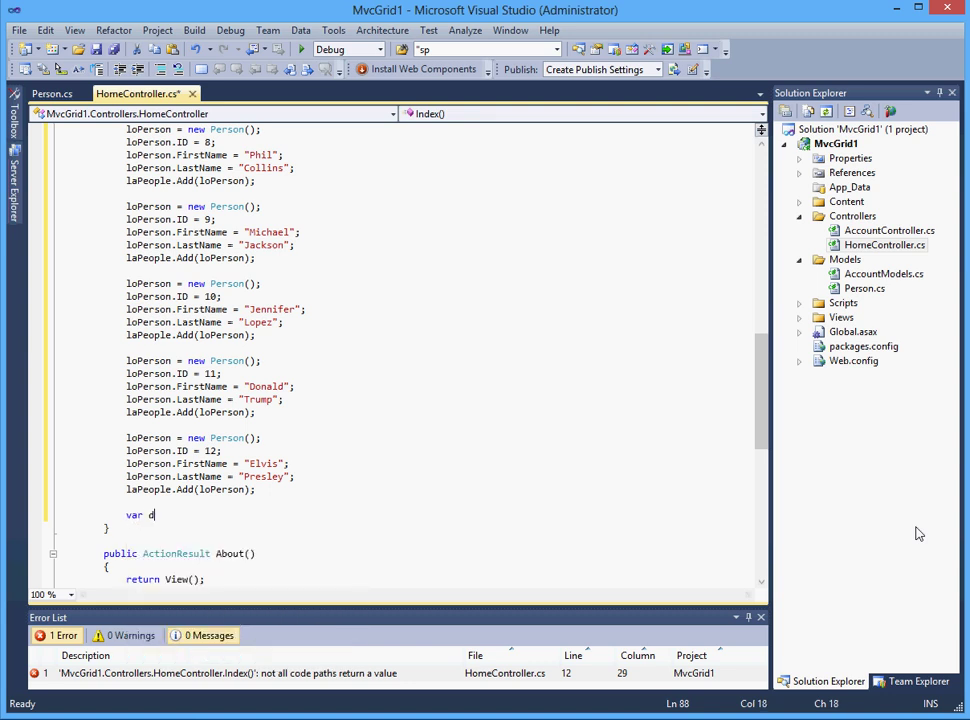
pyautogui.write('ata =')
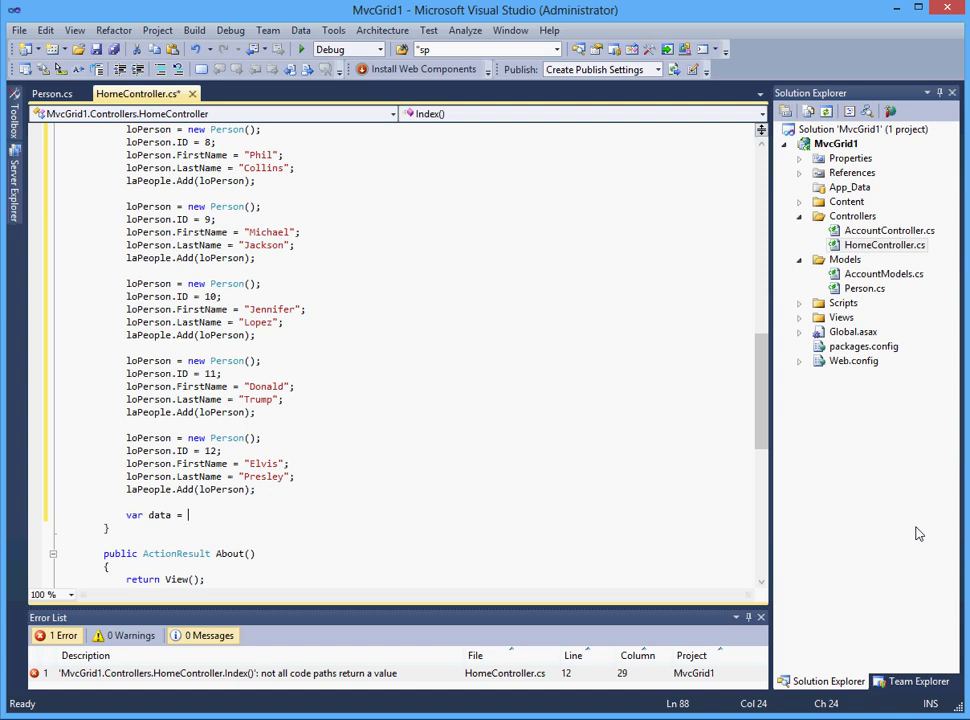
pyautogui.write('laPeople;')
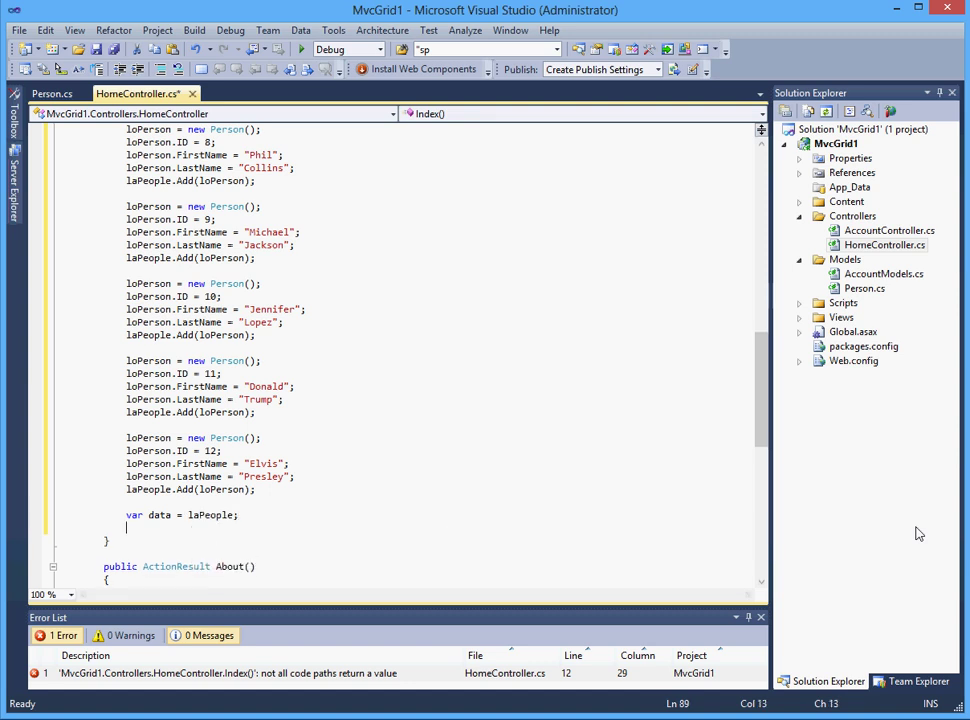
pyautogui.write('return Vi')
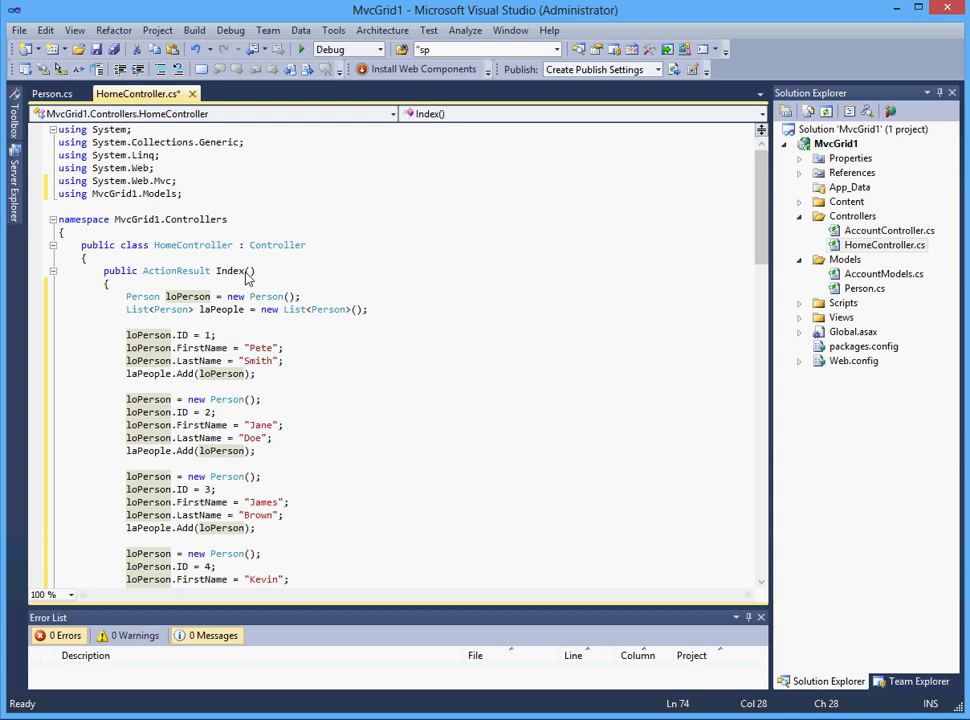
pyautogui.press('ctrl+s')
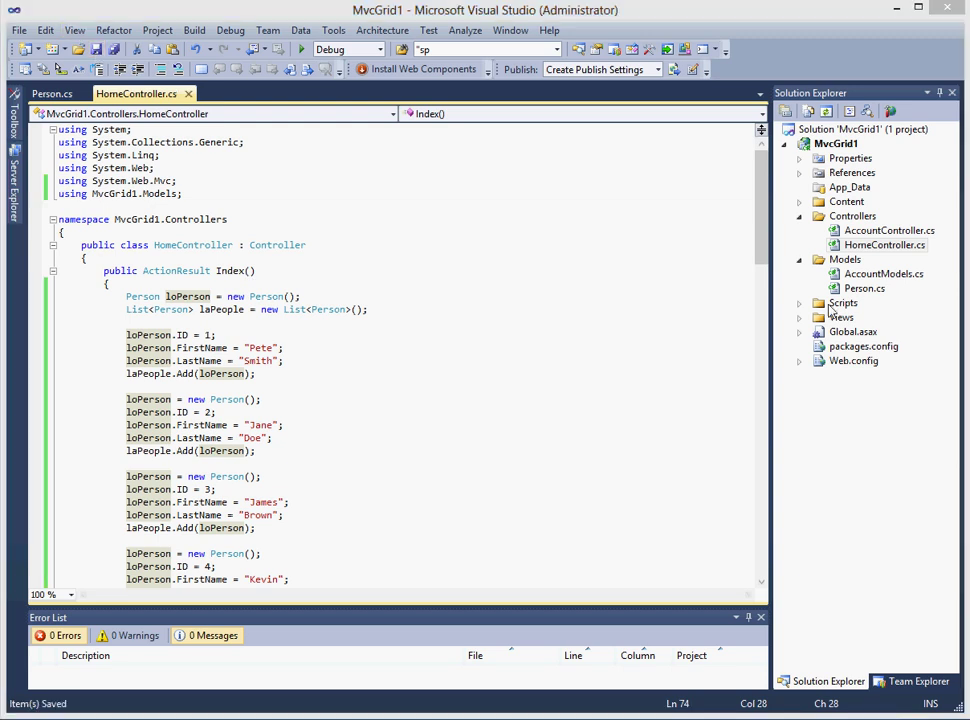
pyautogui.click(800, 316)
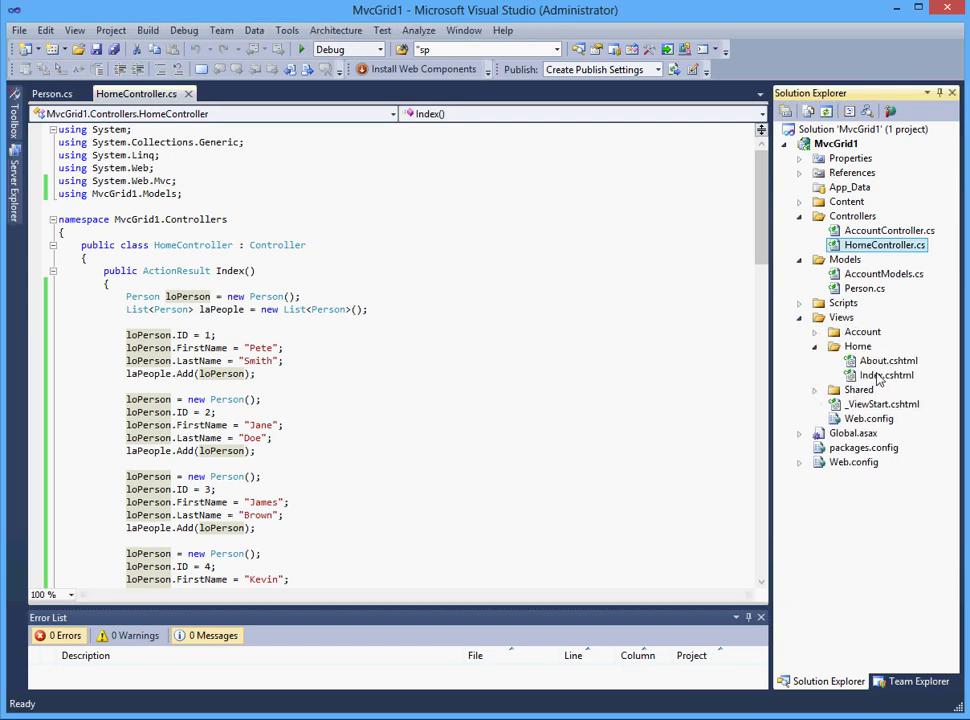
pyautogui.click(880, 376)
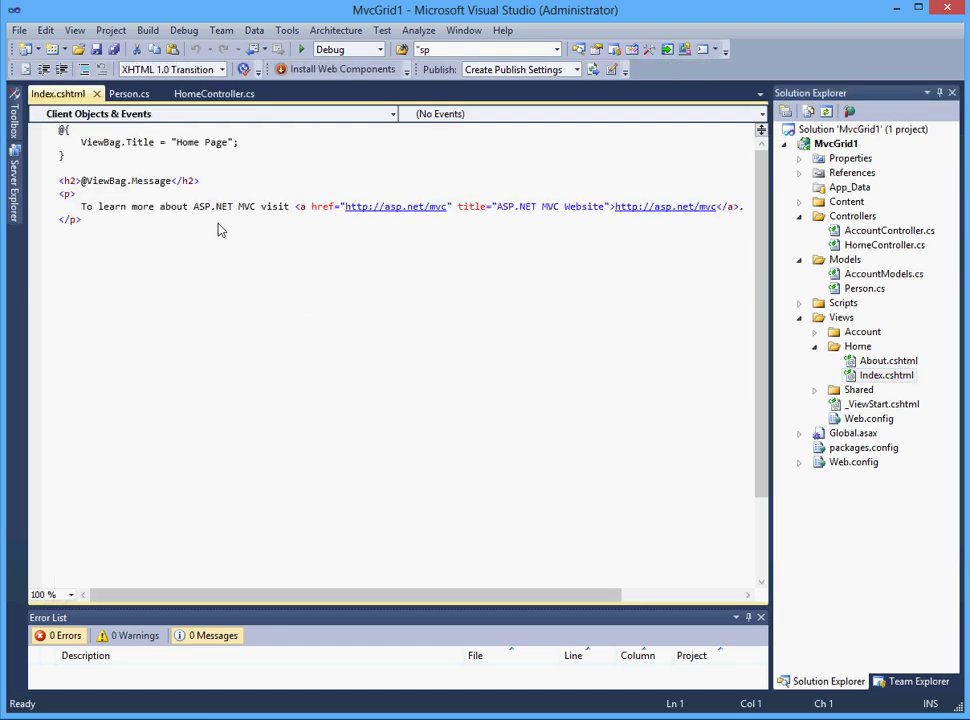
pyautogui.moveTo(632, 248)
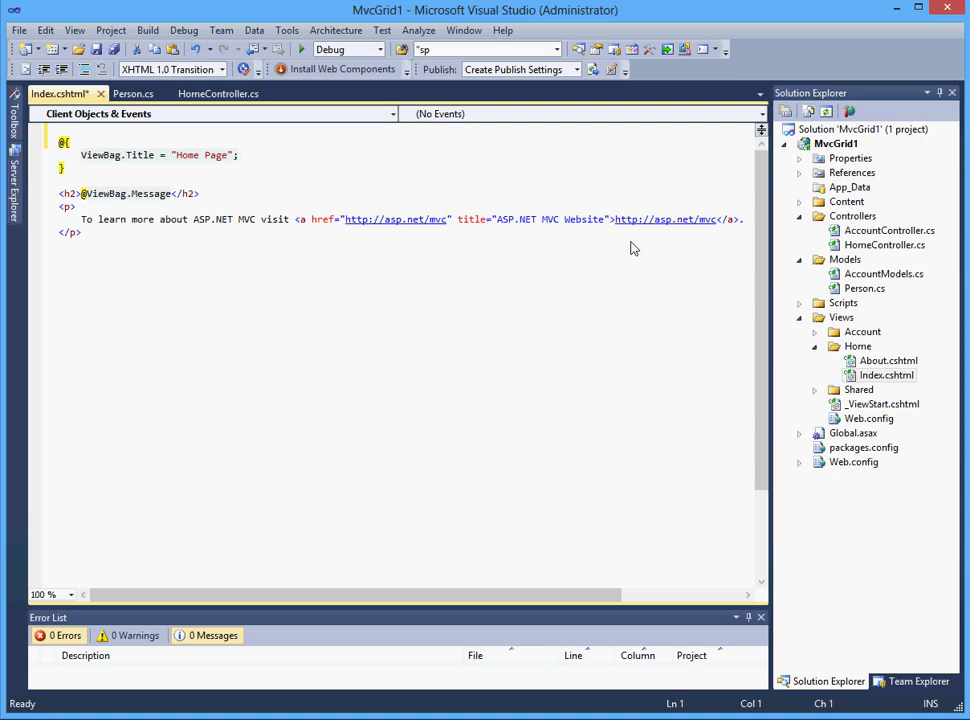
pyautogui.write('@model')
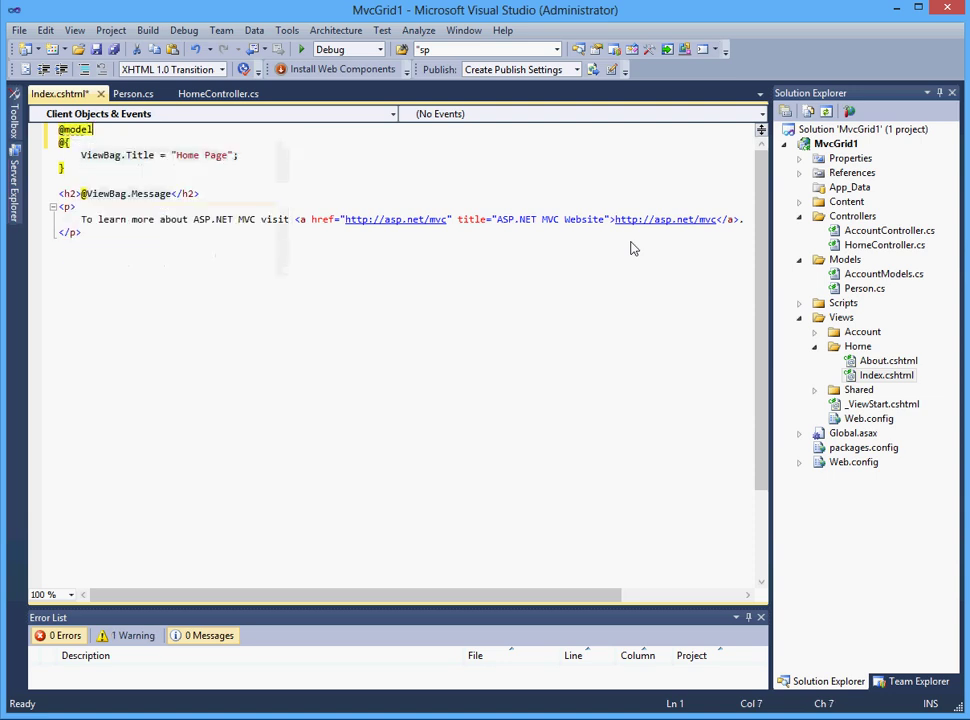
pyautogui.write('IE')
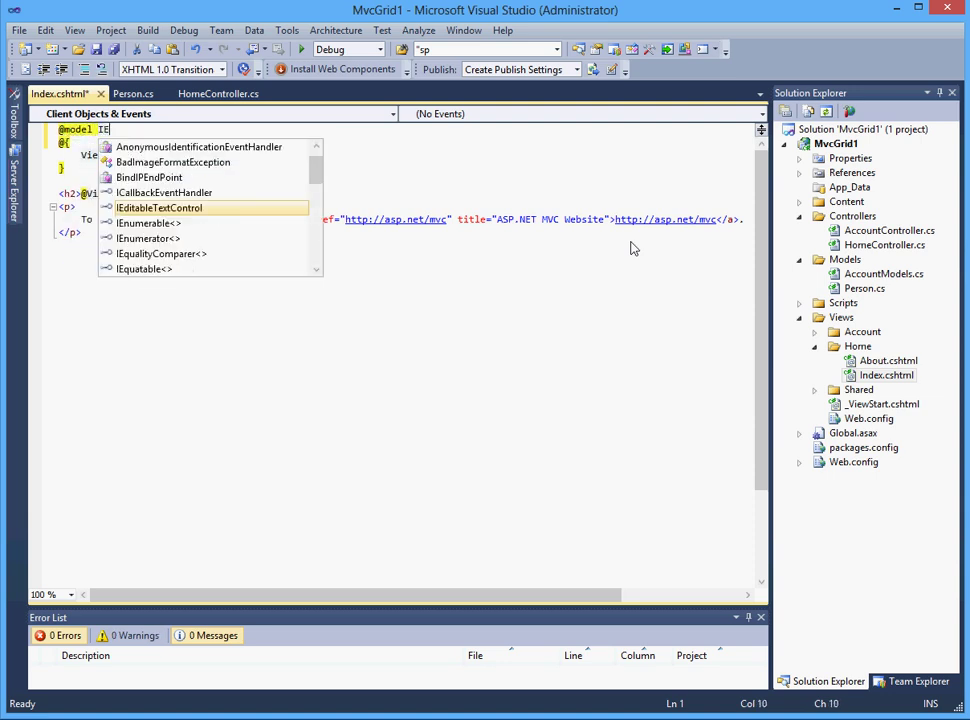
pyautogui.write('n')
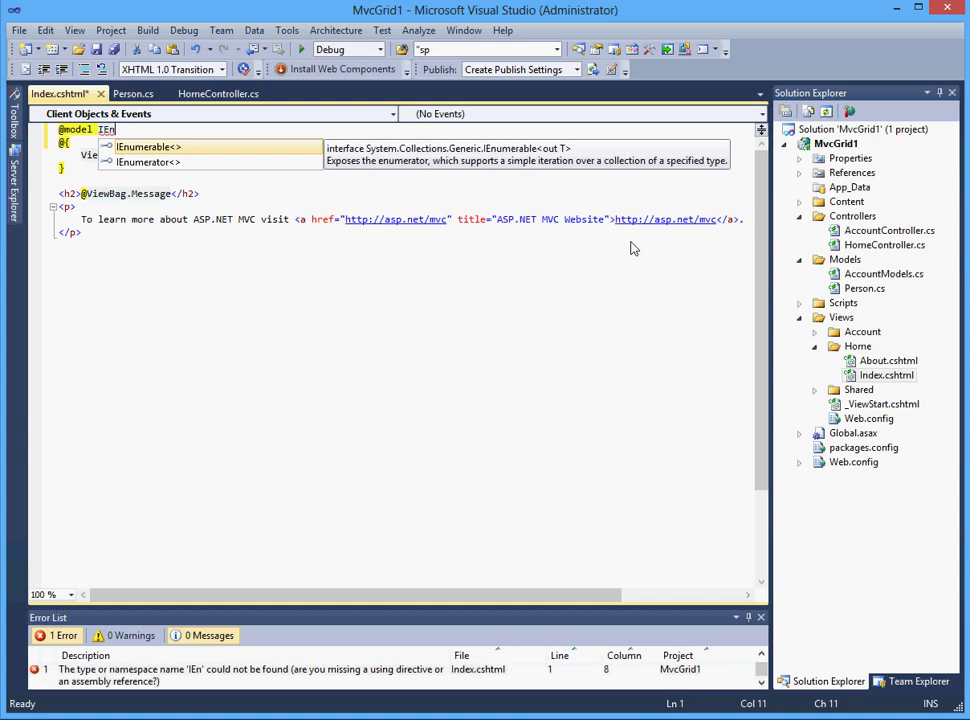
pyautogui.write('Enumerable')
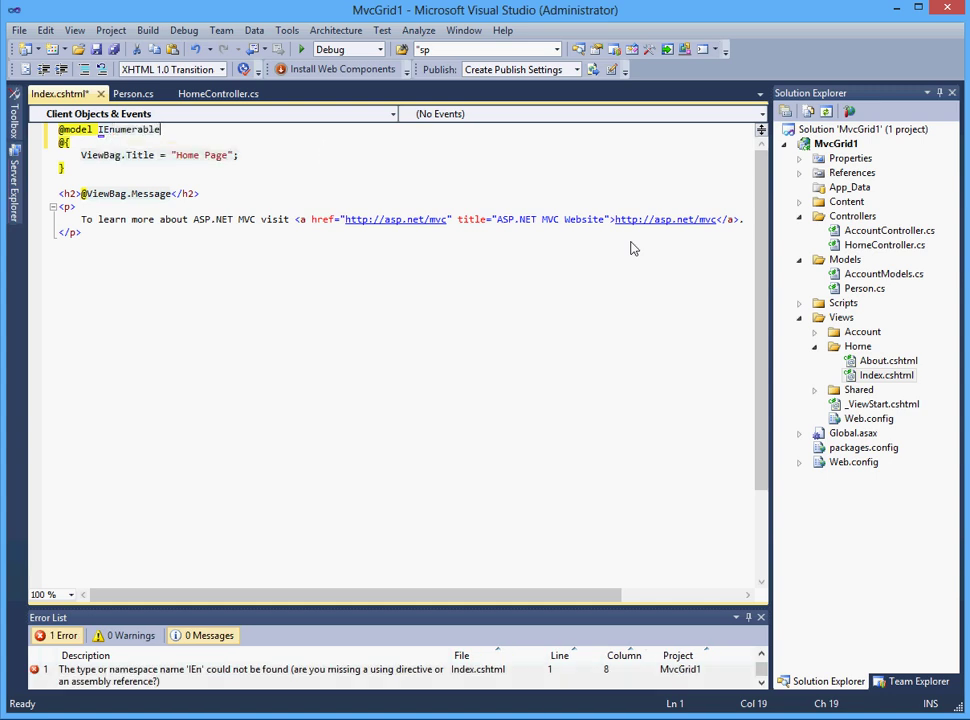
# Step: Complete the model type as IEnumerable<MvcGrid1.Models.Person>
pyautogui.write('<')
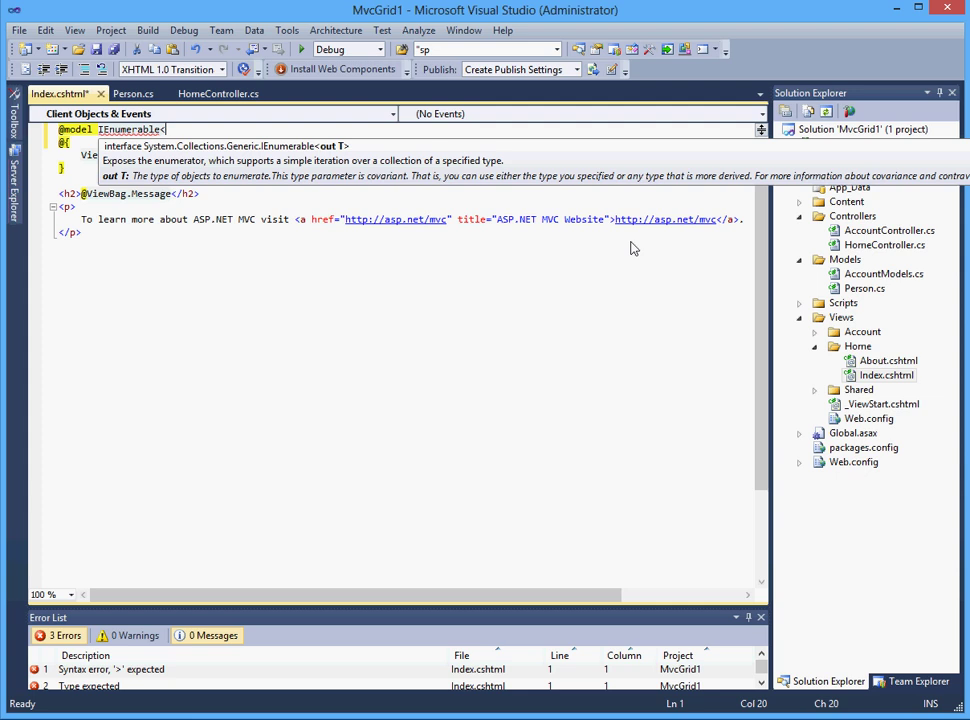
pyautogui.write('MvcG')
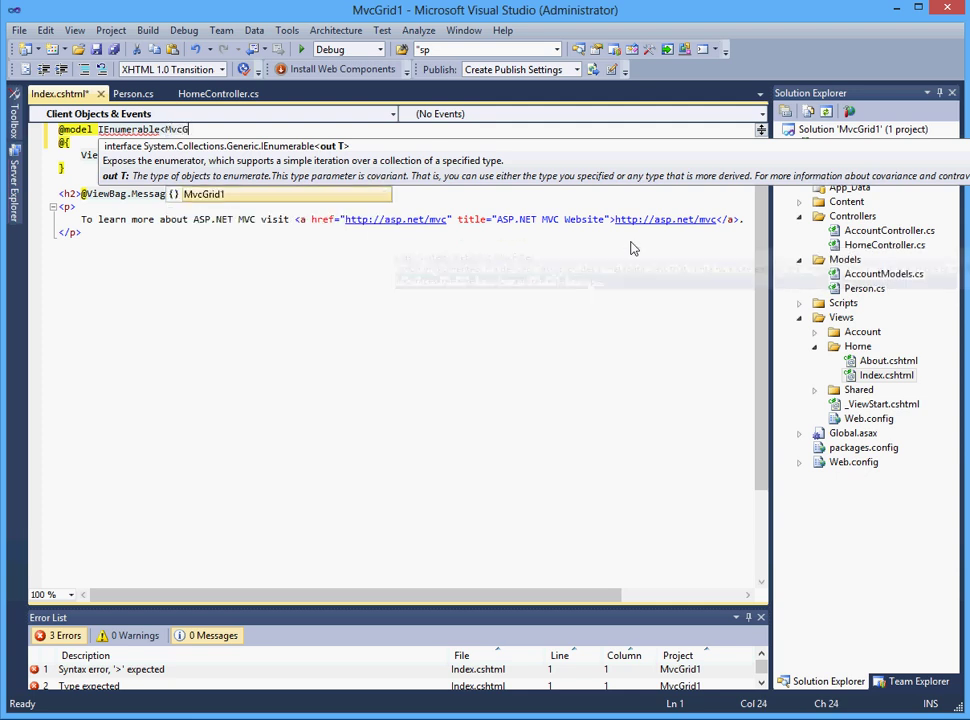
pyautogui.write('.Models')
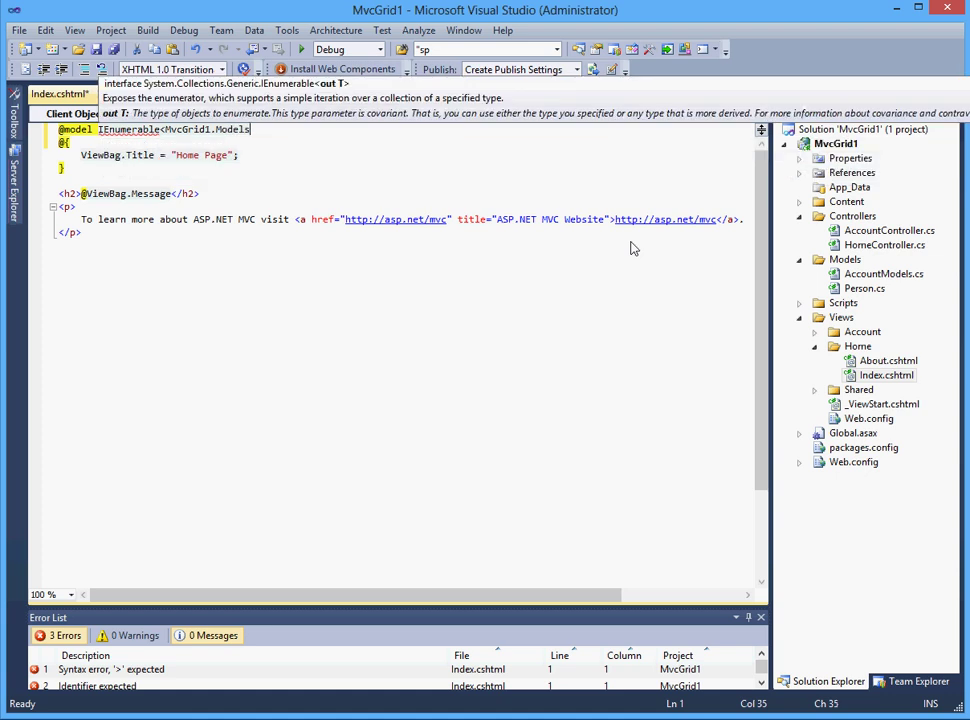
pyautogui.write('Person')
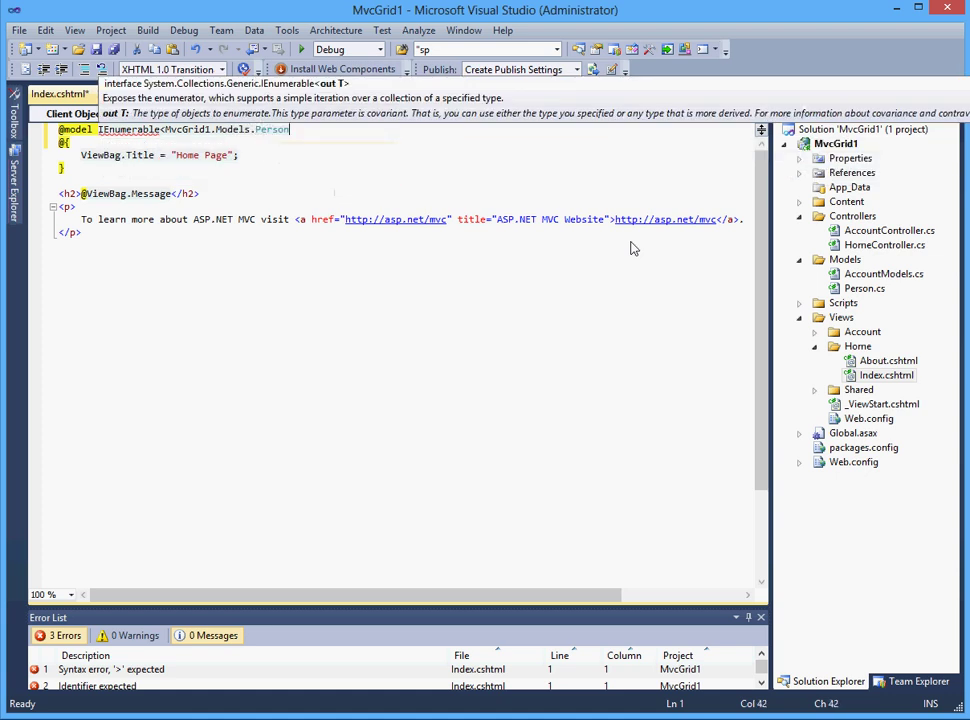
pyautogui.write('>')
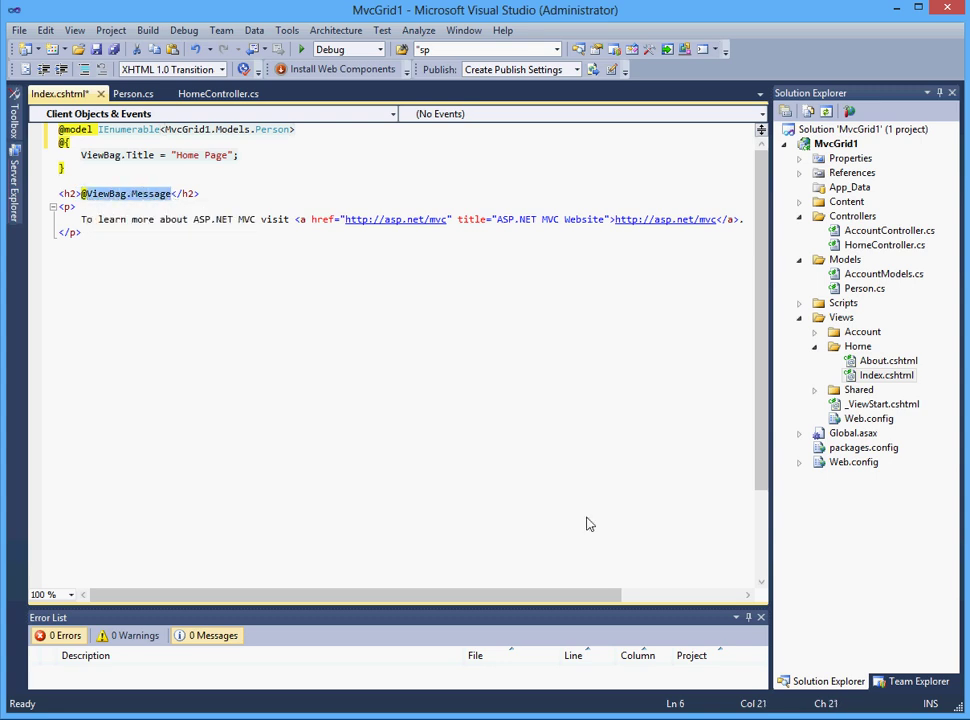
pyautogui.write('List of People</h2>')
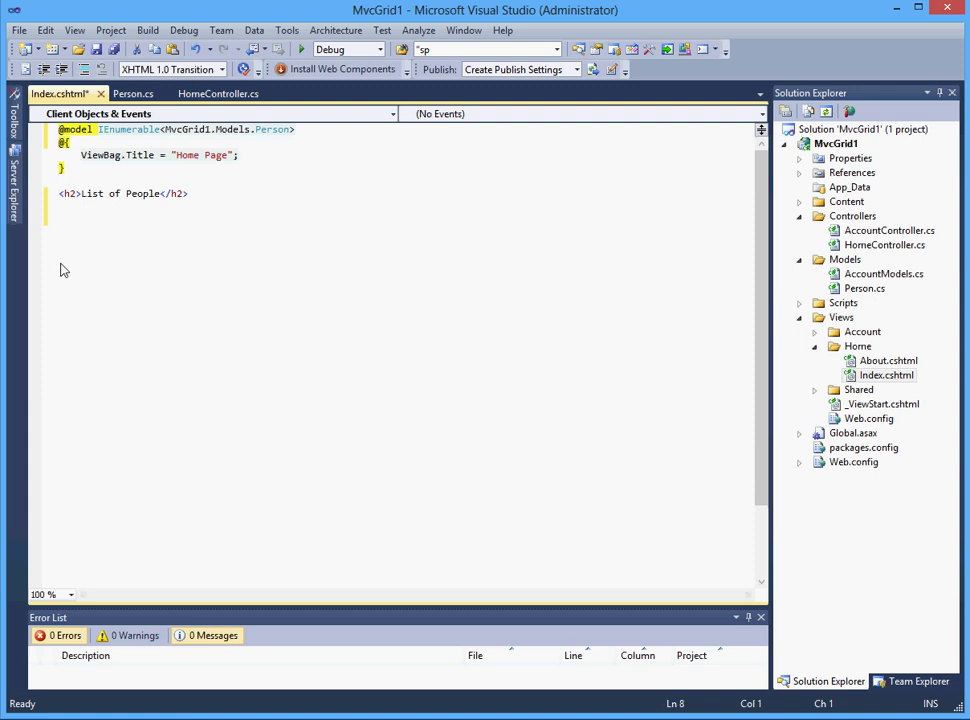
pyautogui.write('@gir')
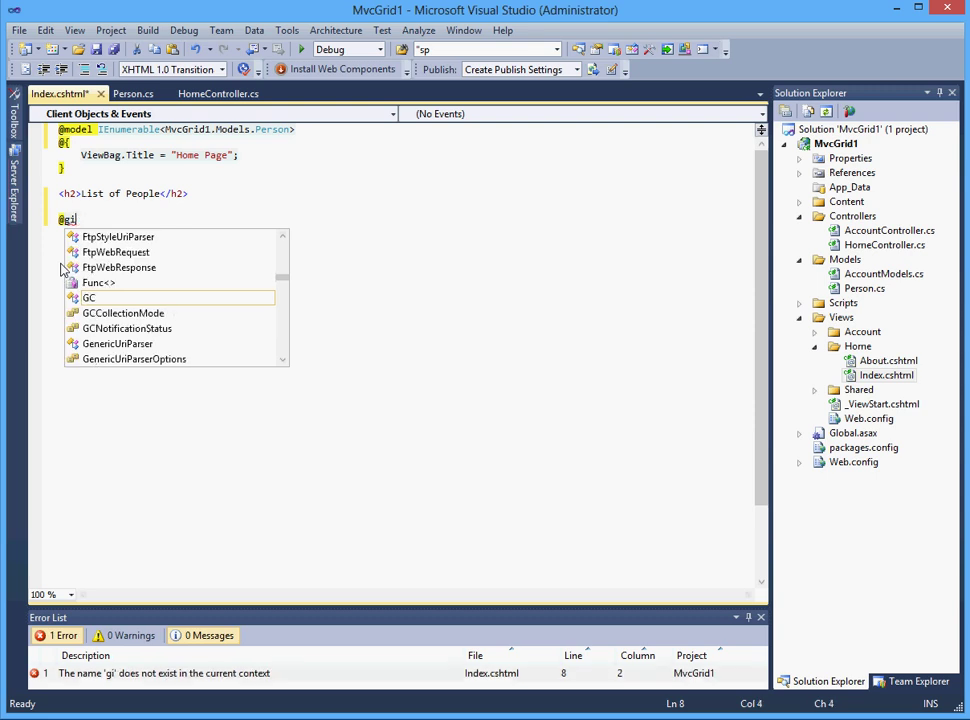
pyautogui.write('MvcGrid1')
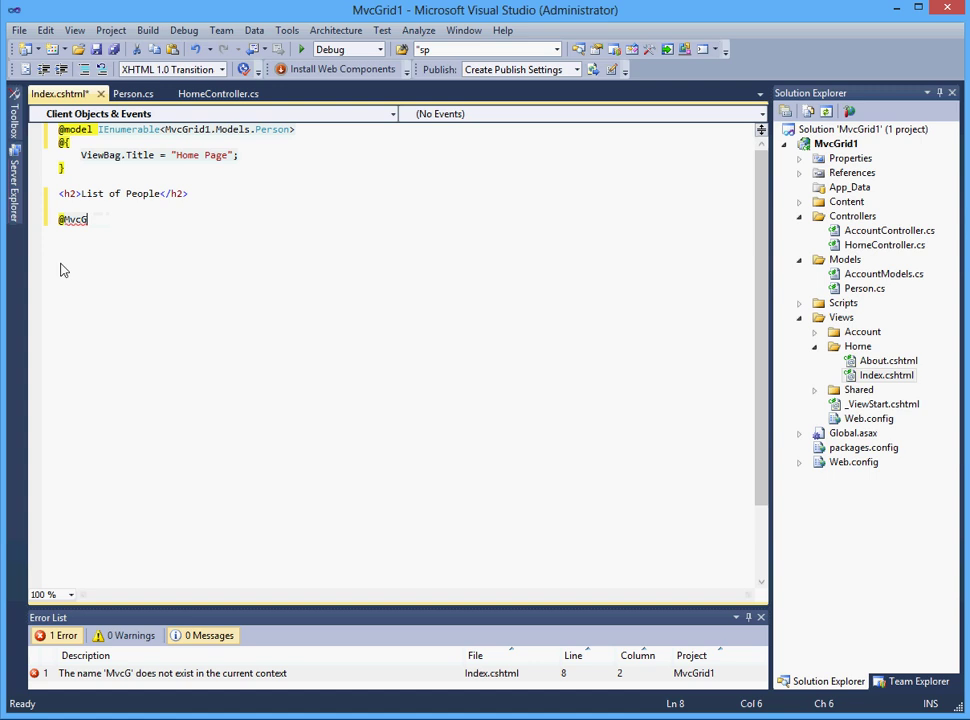
pyautogui.write('grid')
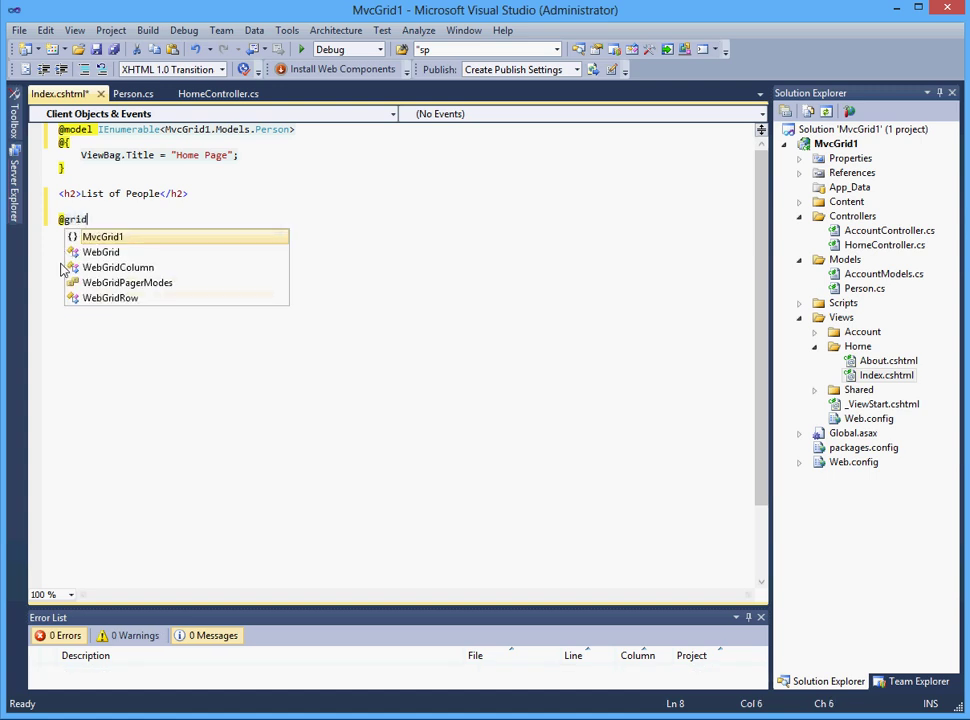
pyautogui.press('Space')
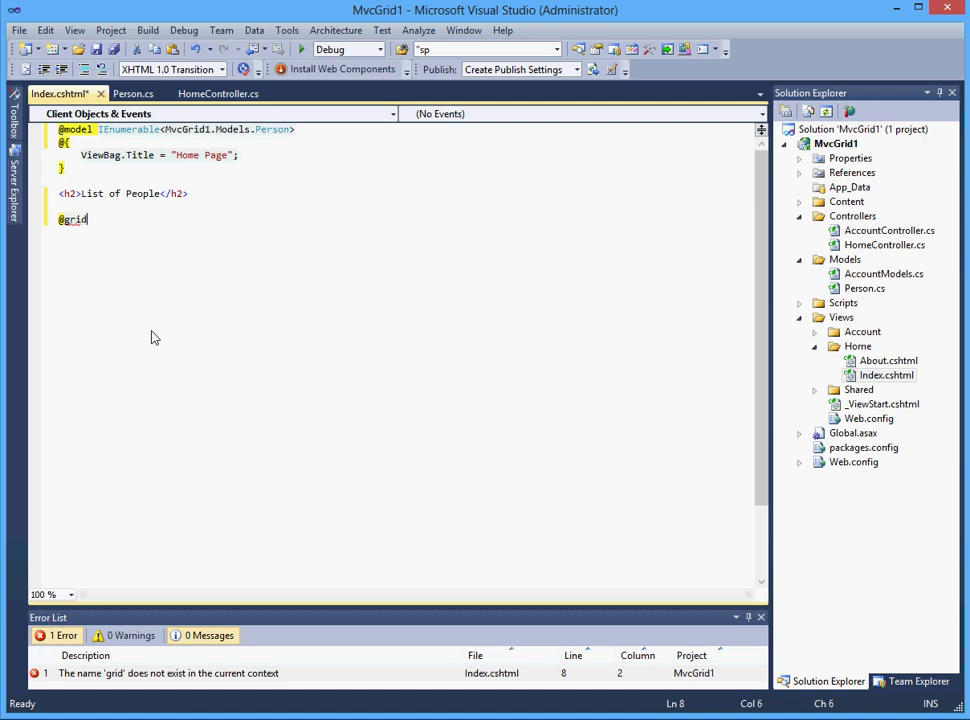
pyautogui.moveTo(76, 218)
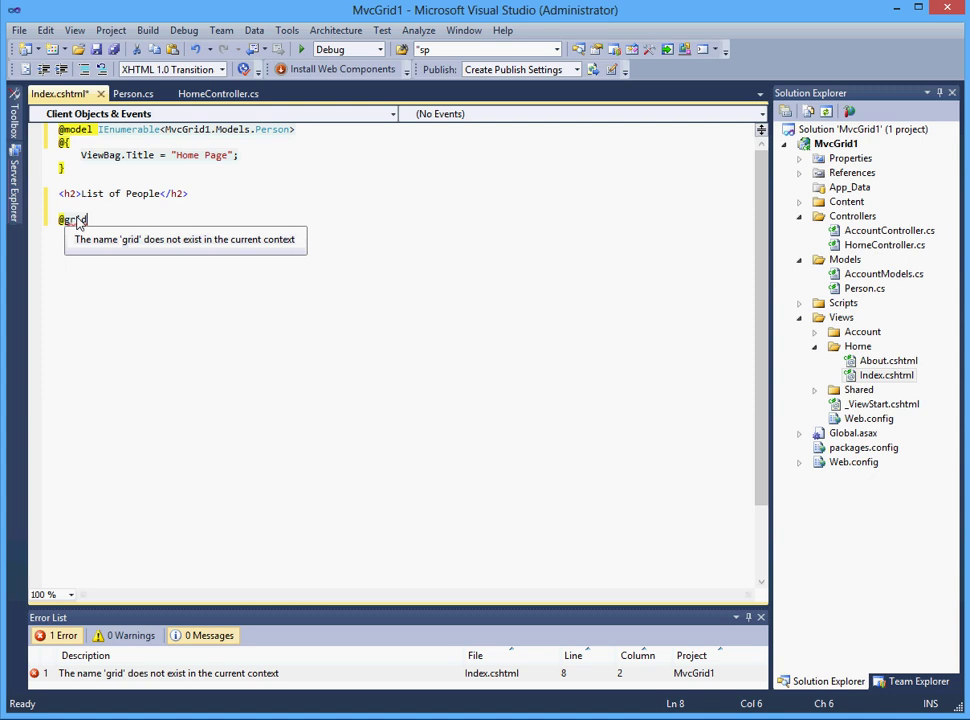
pyautogui.rightClick(72, 220)
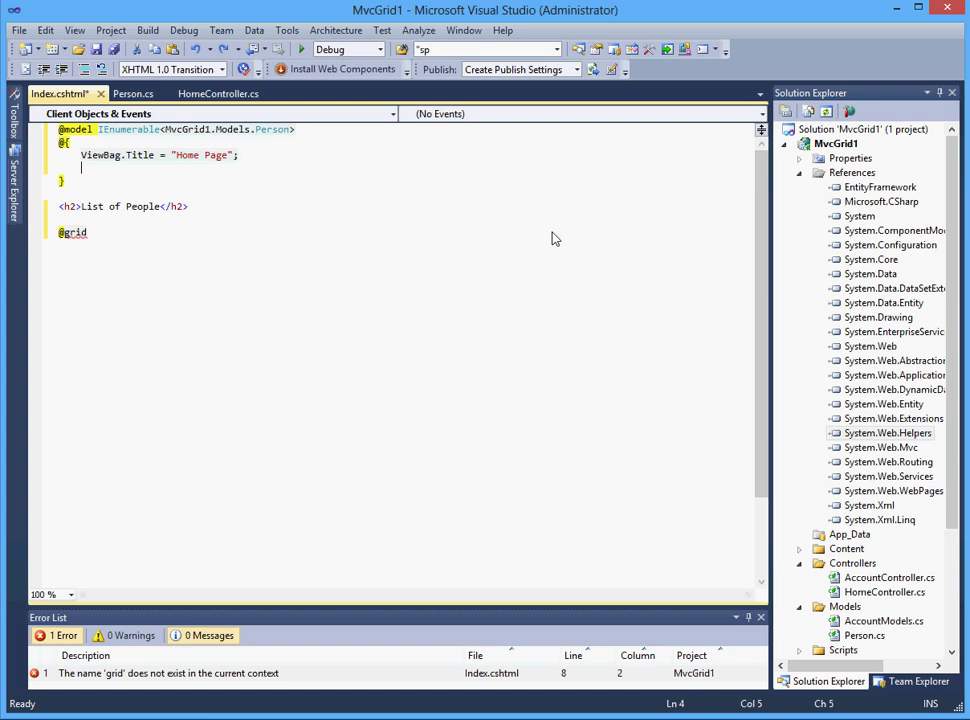
# Step: Write WebGrid grid = new WebGrid(Model); in the view's code block
pyautogui.write('WebGr')
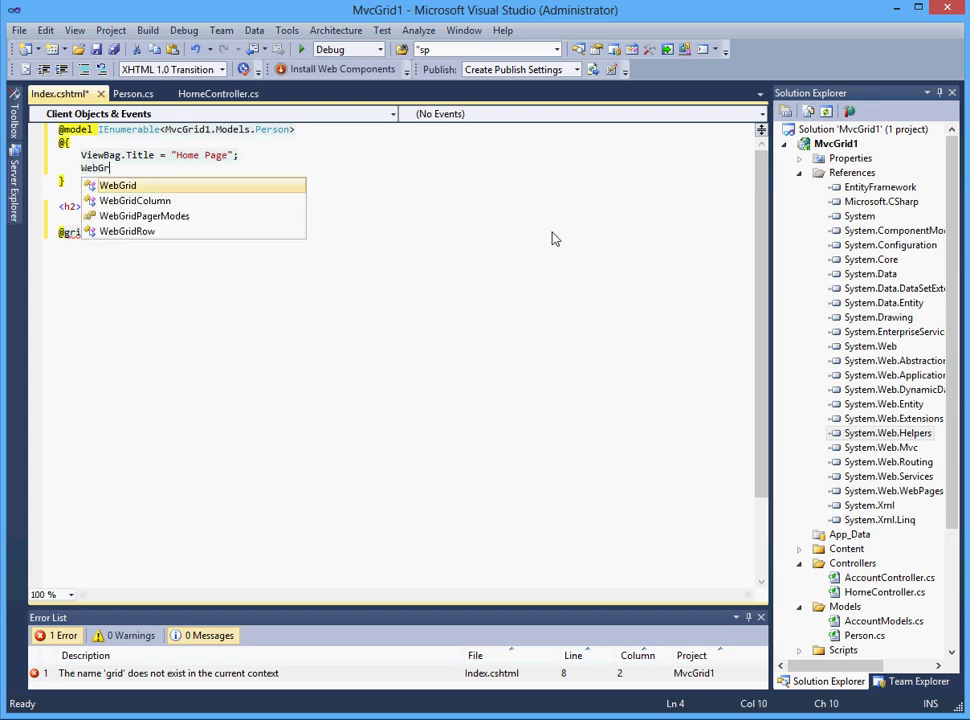
pyautogui.write('gride')
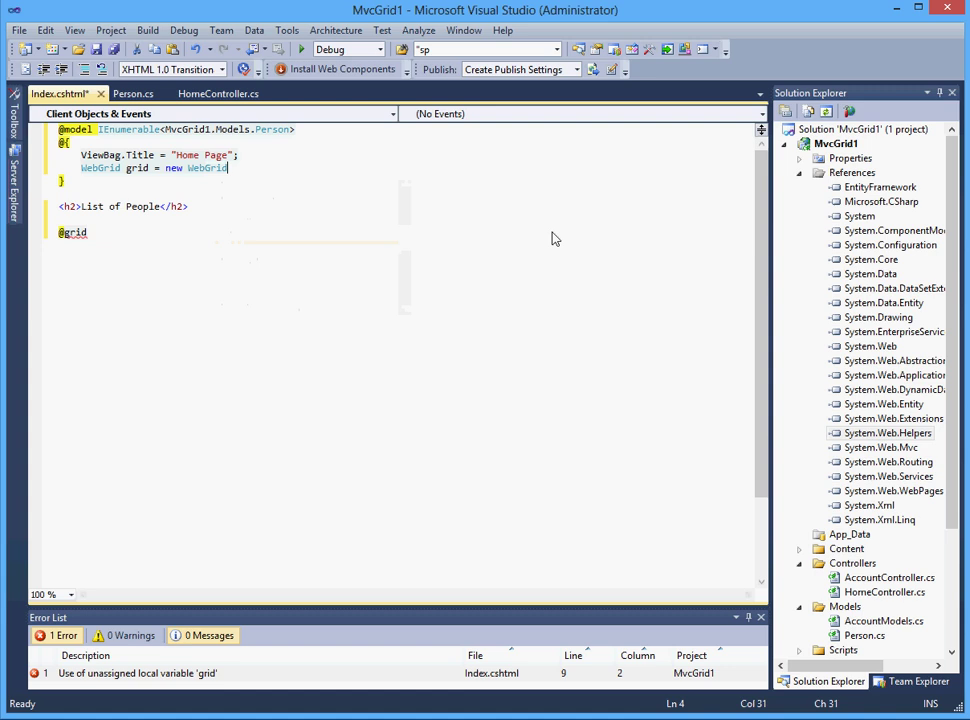
pyautogui.write('(Model);')
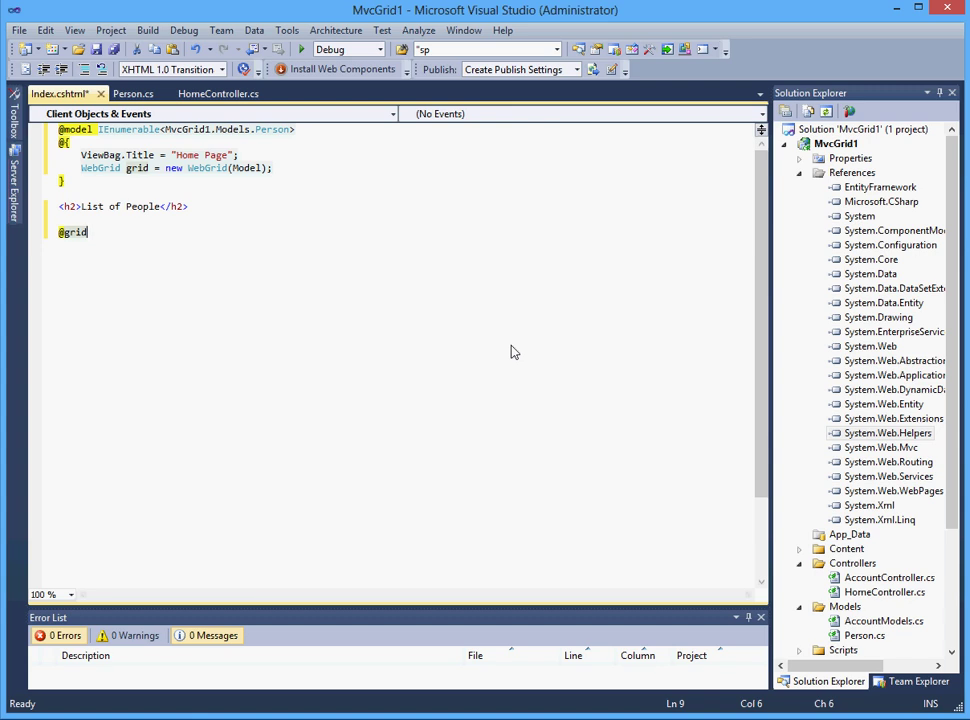
# Step: Render the grid with GetHtml declaring ID, FirstName and LastName columns in Index.cshtml
pyautogui.write('.')
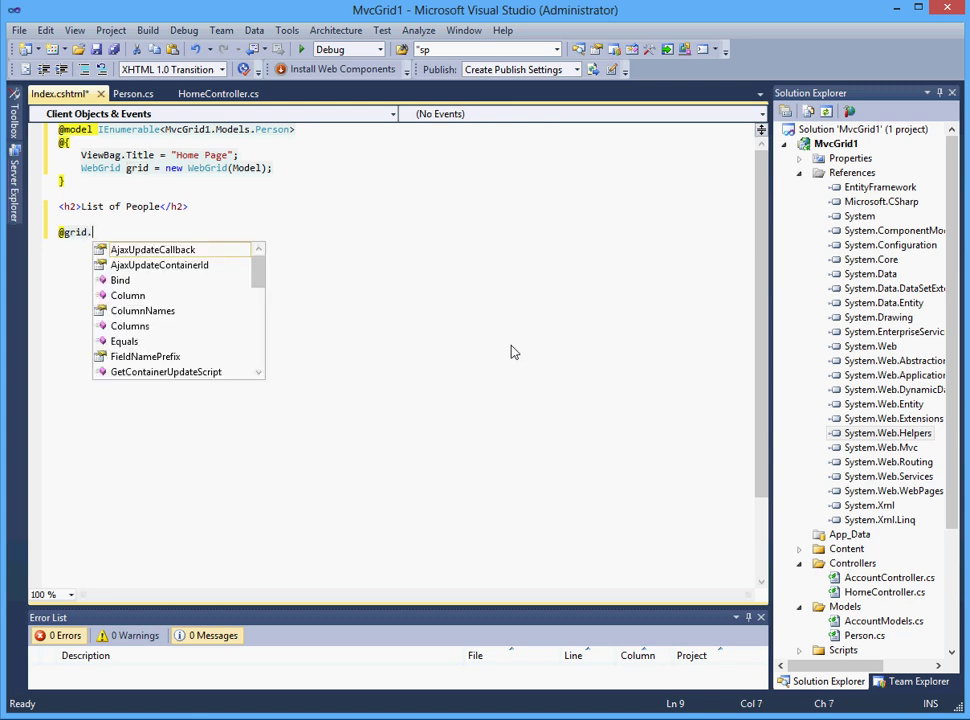
pyautogui.write('Get')
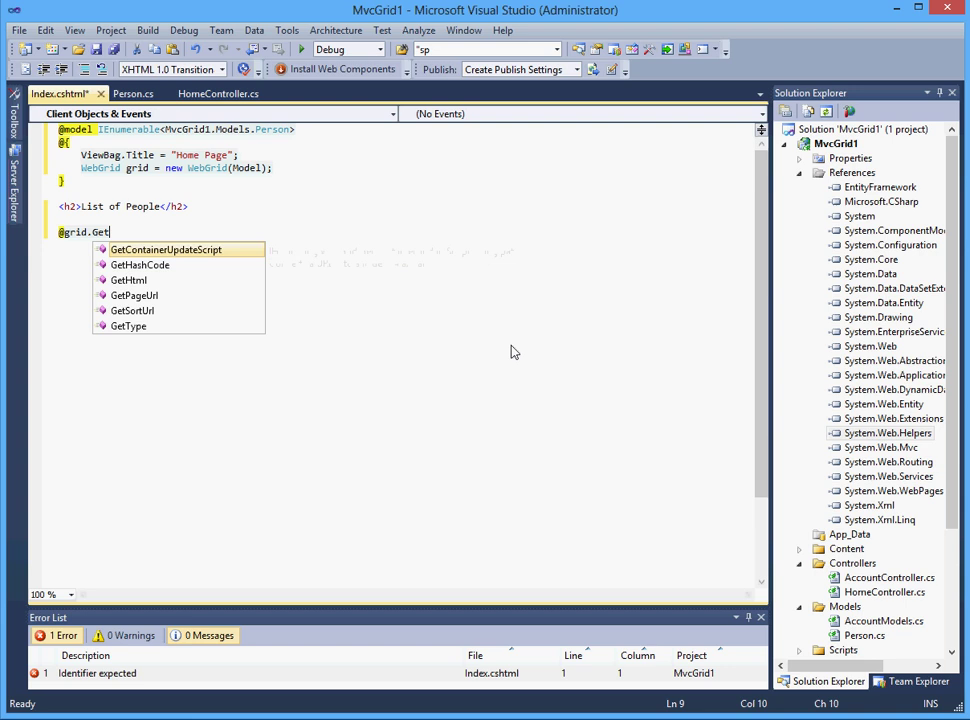
pyautogui.write('Html')
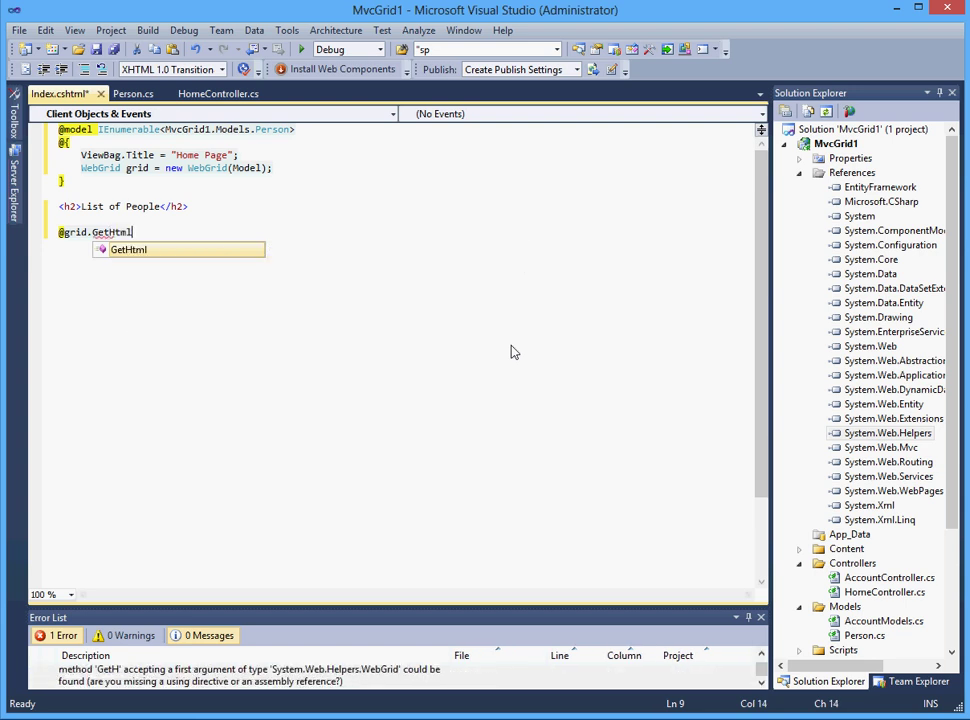
pyautogui.write('(columns')
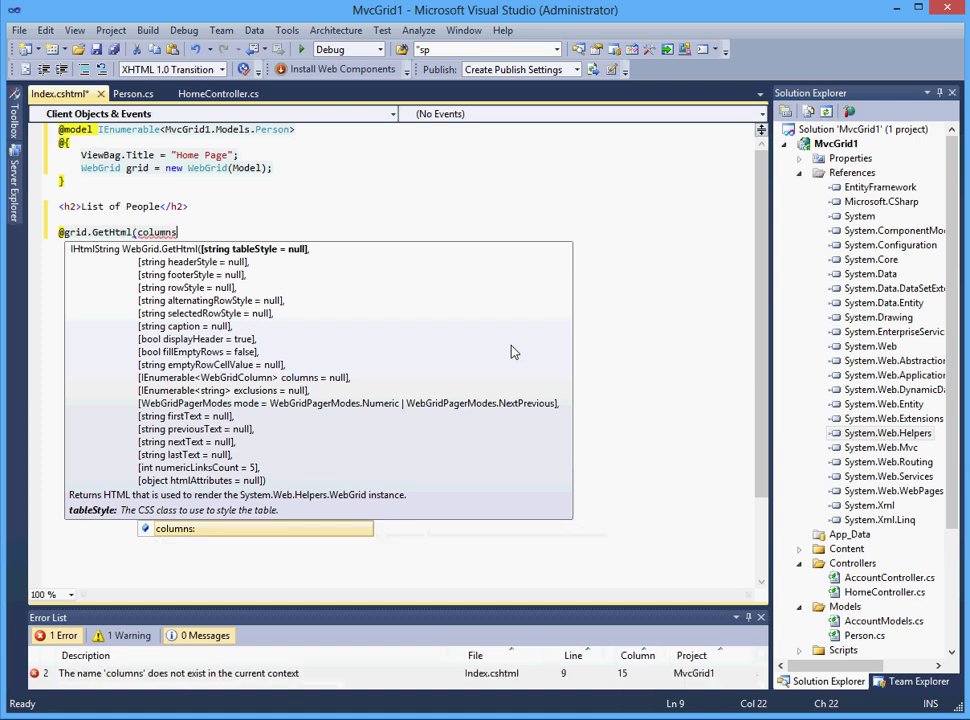
pyautogui.write('new[] {')
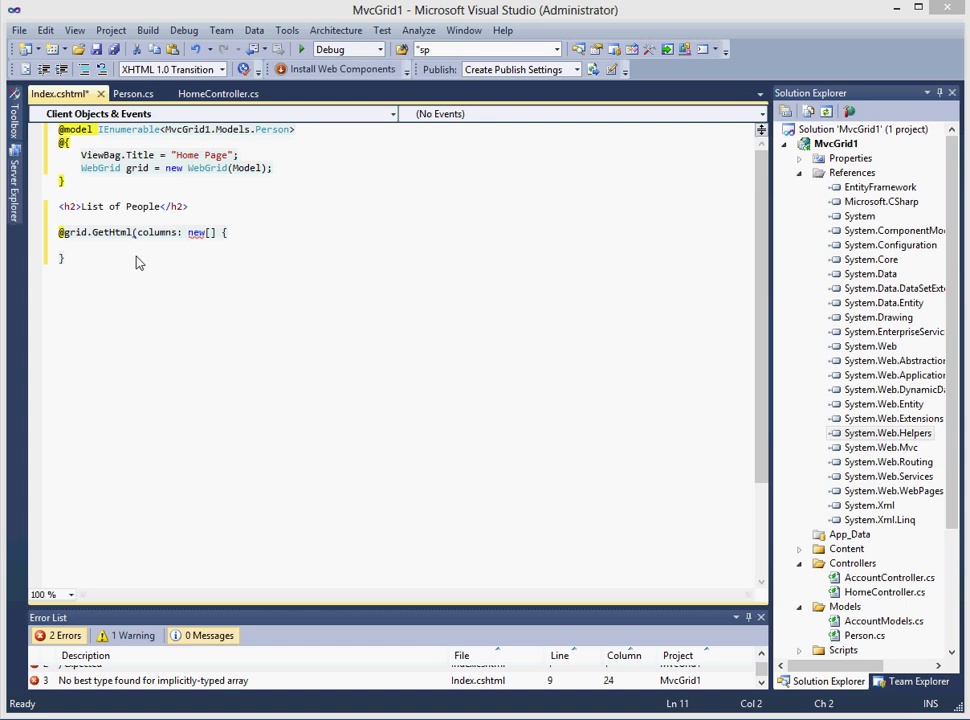
pyautogui.write('grid.Column("ID"),')
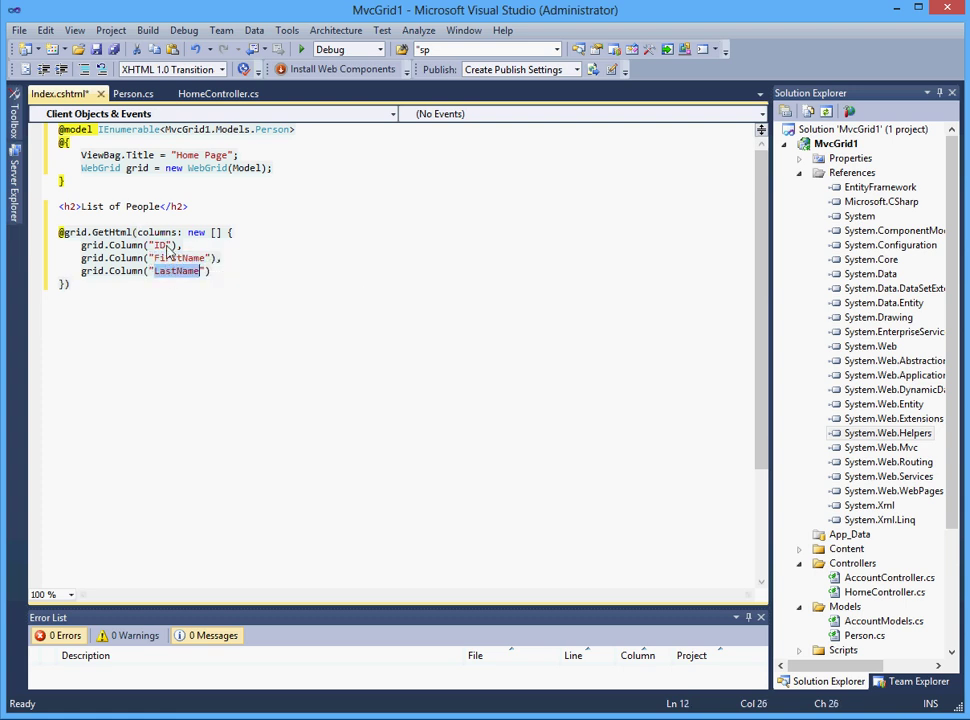
pyautogui.moveTo(280, 136)
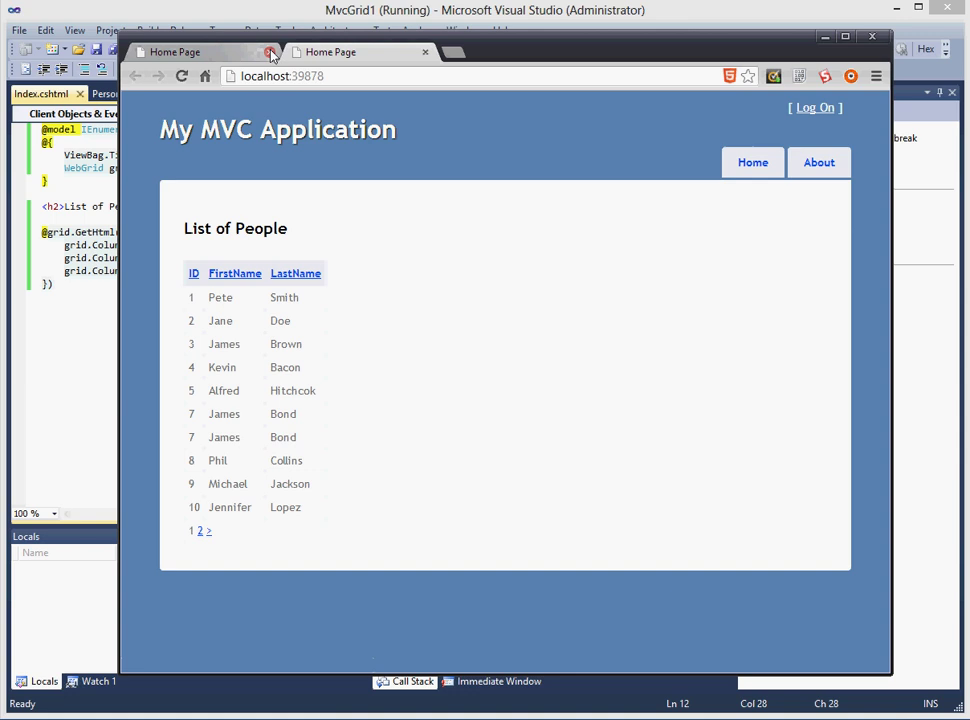
# Step: Run the app and page the List of People to page 2 and back to page 1
pyautogui.click(276, 52)
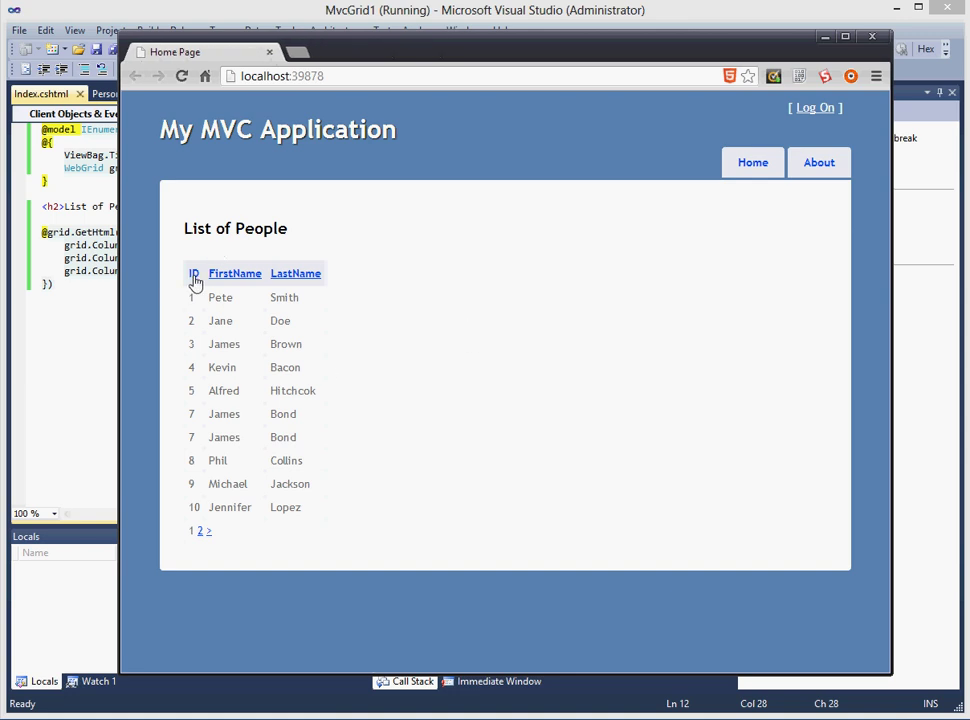
pyautogui.moveTo(188, 532)
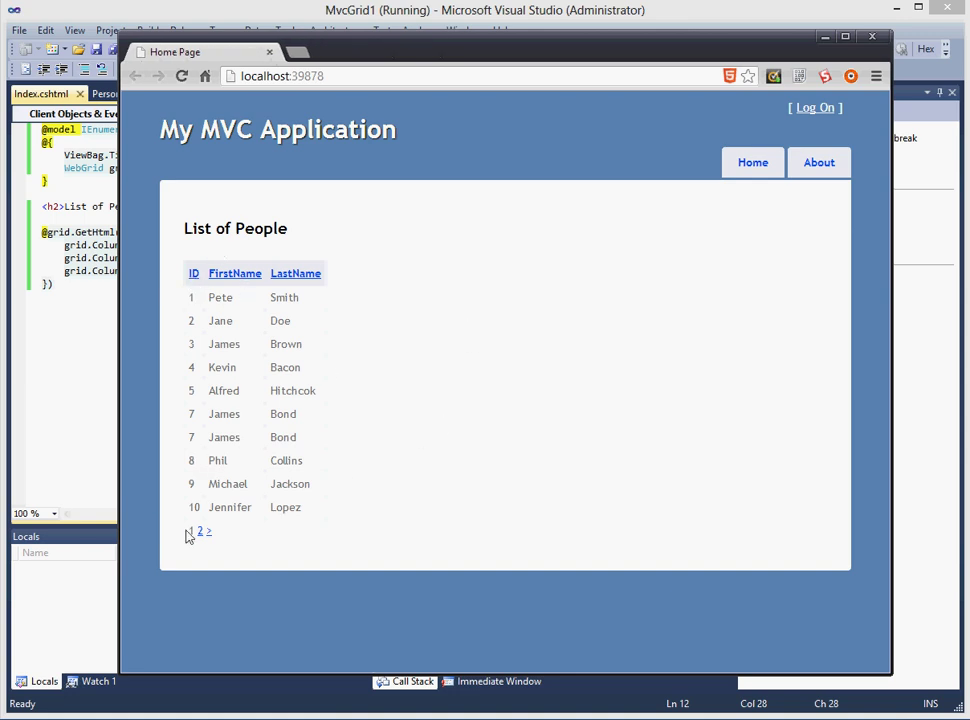
pyautogui.click(200, 532)
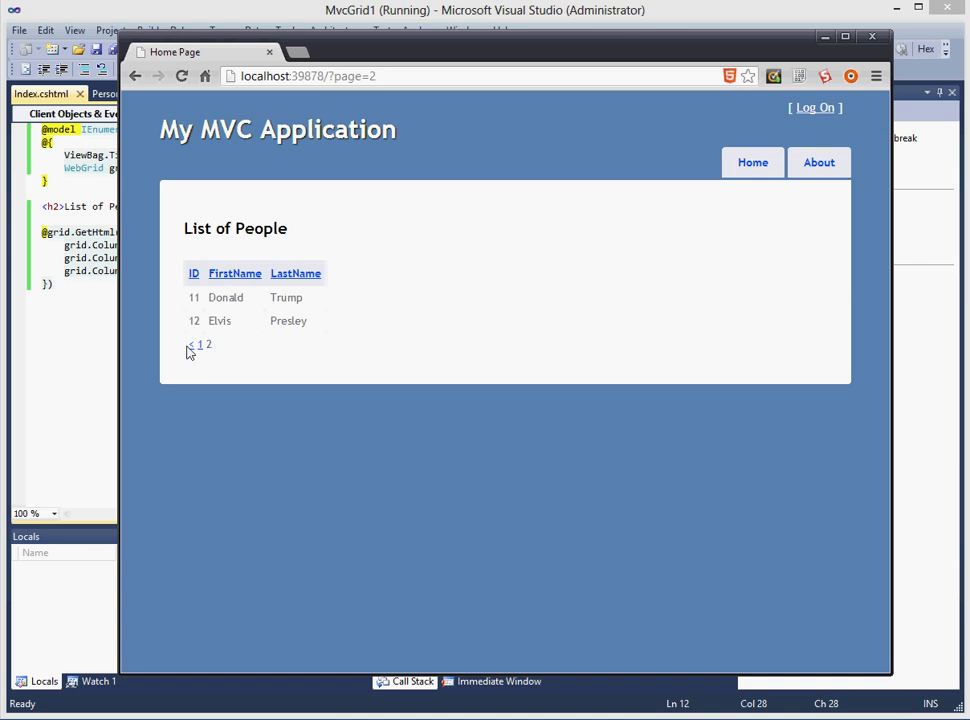
pyautogui.click(200, 344)
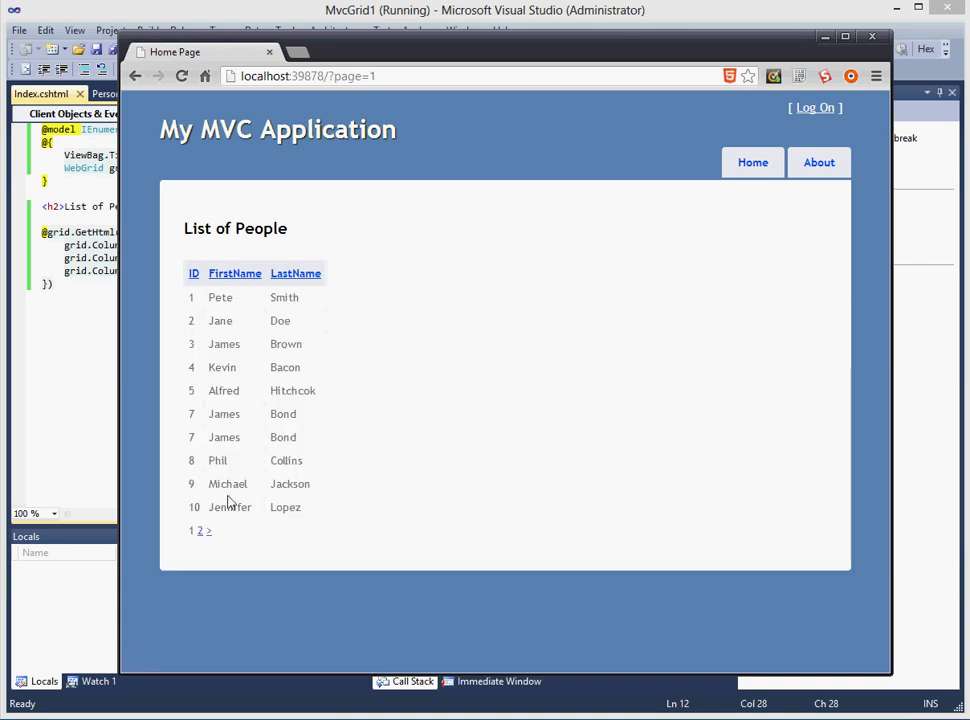
# Step: Sort the people list by ID, FirstName, LastName and back by ID ascending
pyautogui.click(194, 272)
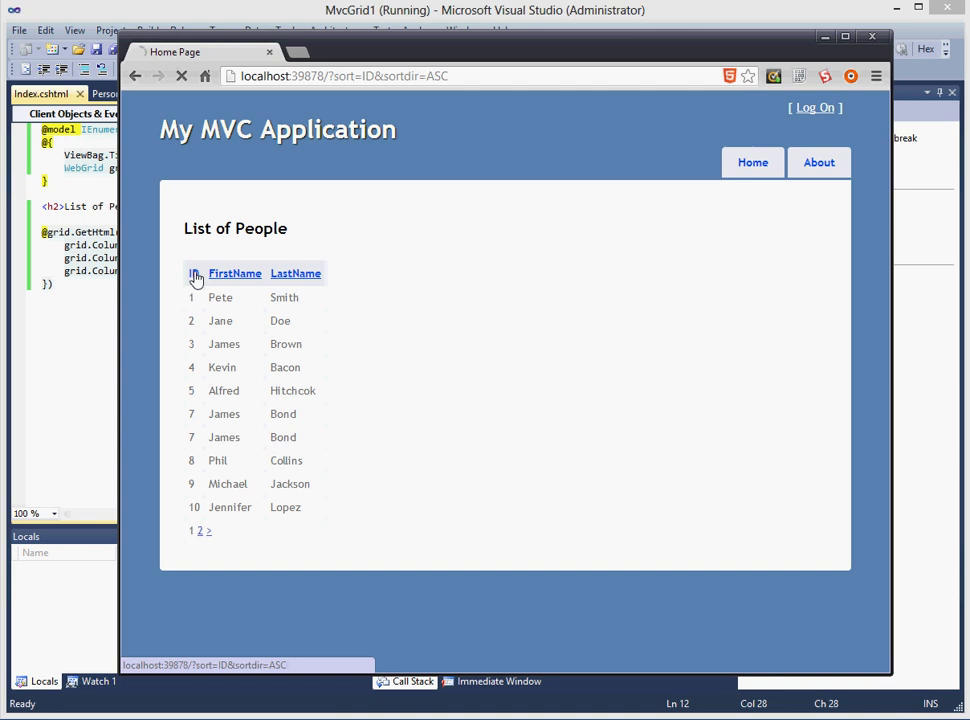
pyautogui.click(236, 272)
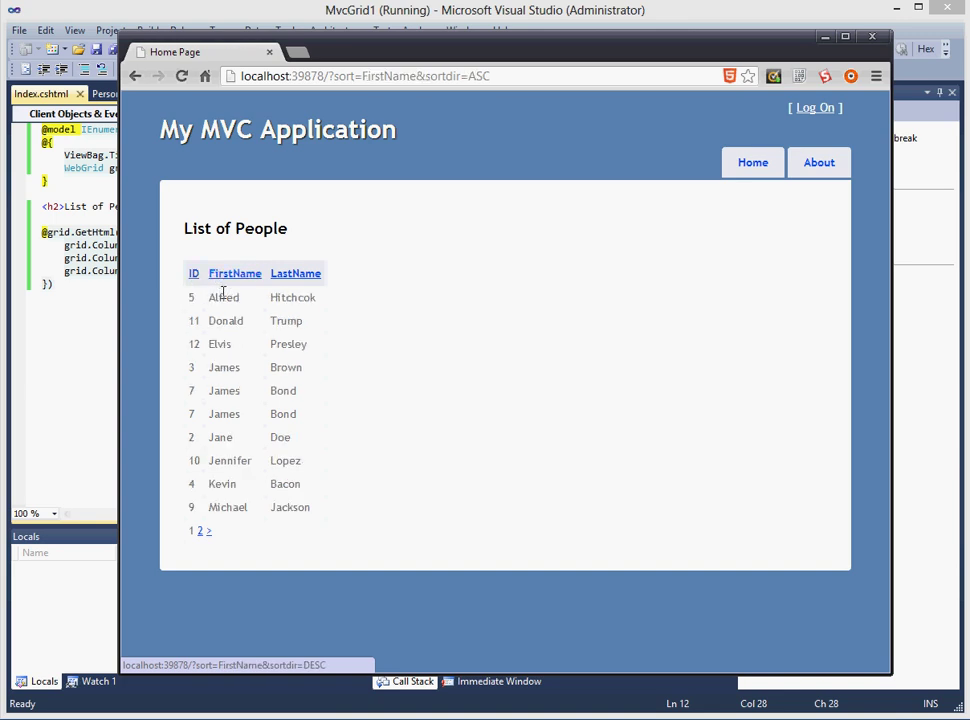
pyautogui.click(296, 272)
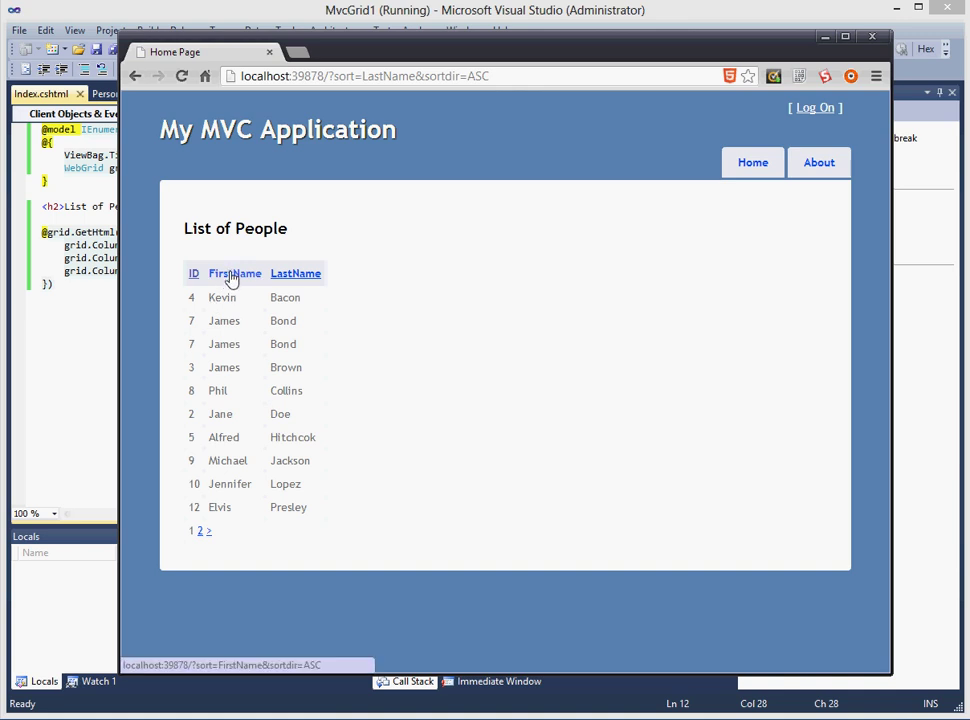
pyautogui.click(192, 272)
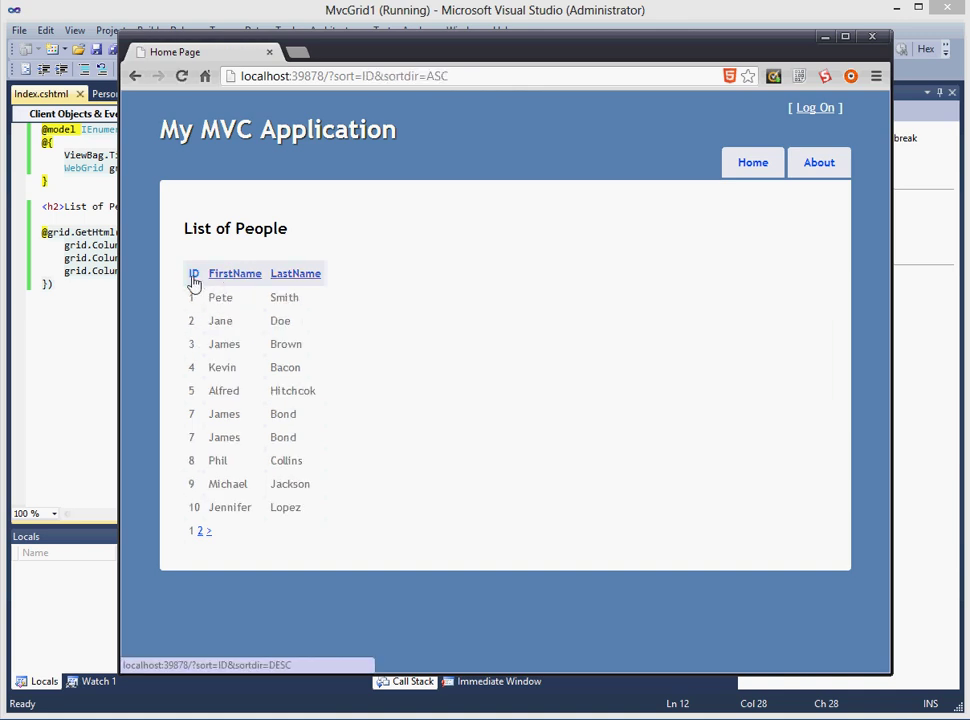
pyautogui.moveTo(482, 392)
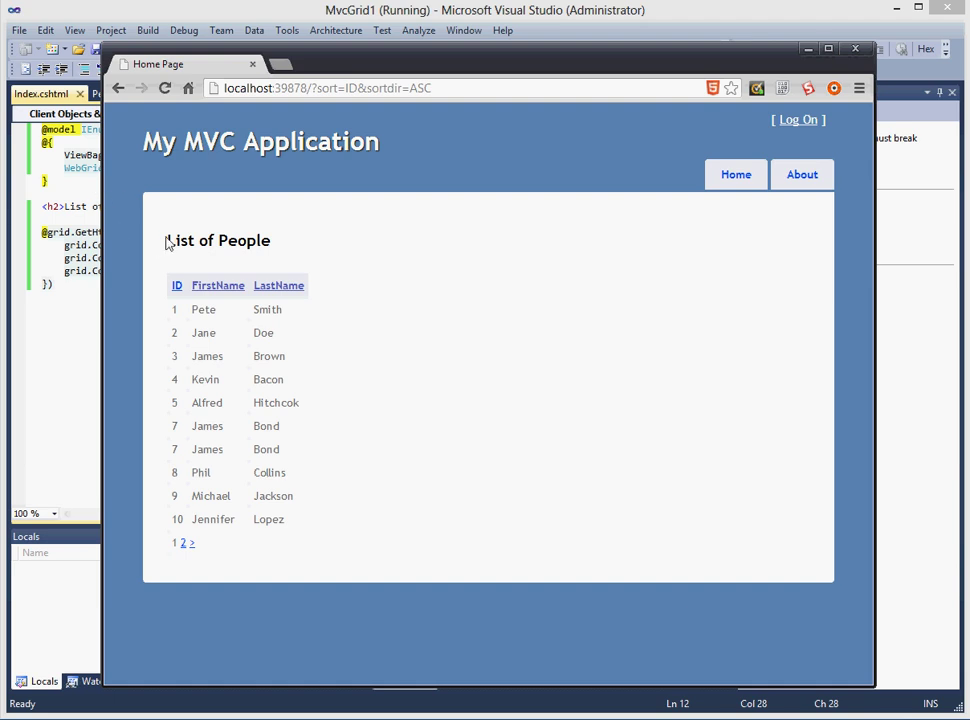
pyautogui.moveTo(580, 292)
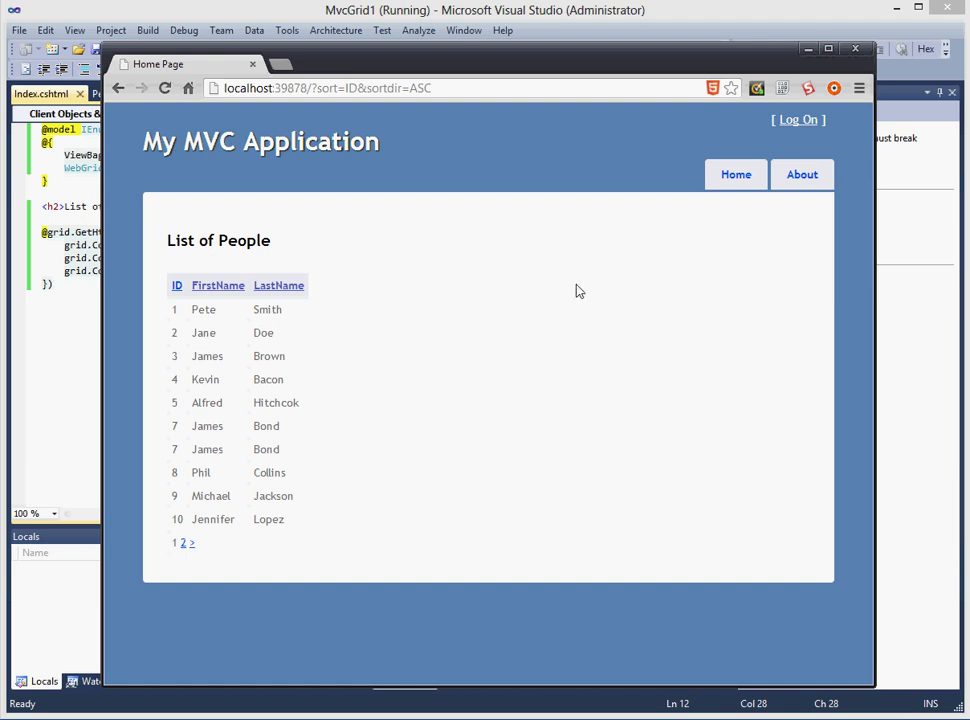
pyautogui.moveTo(450, 58)
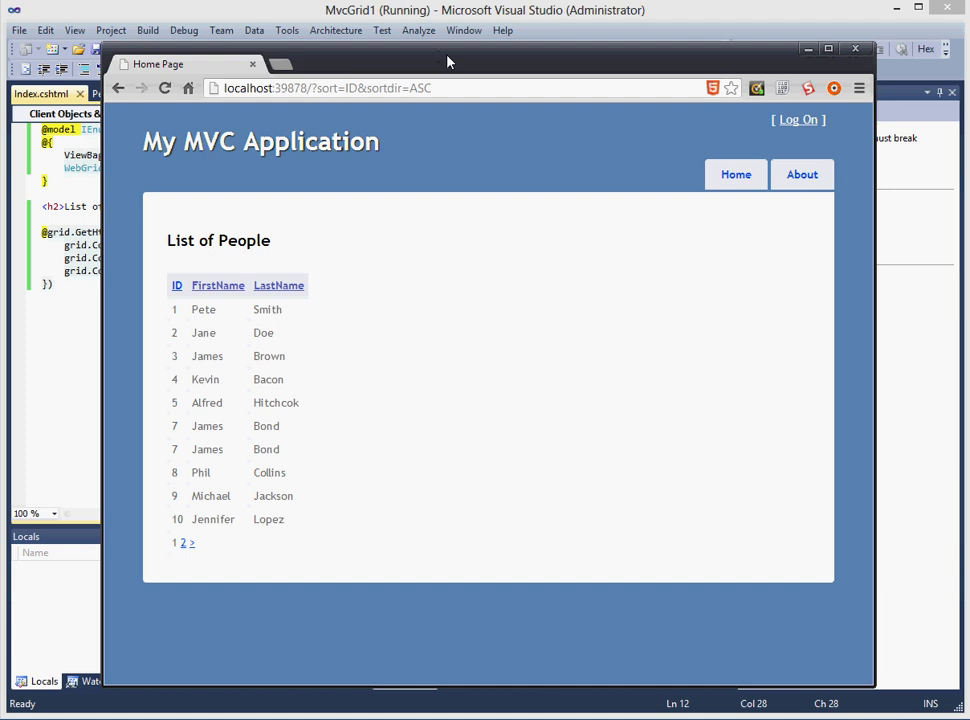
pyautogui.moveTo(540, 272)
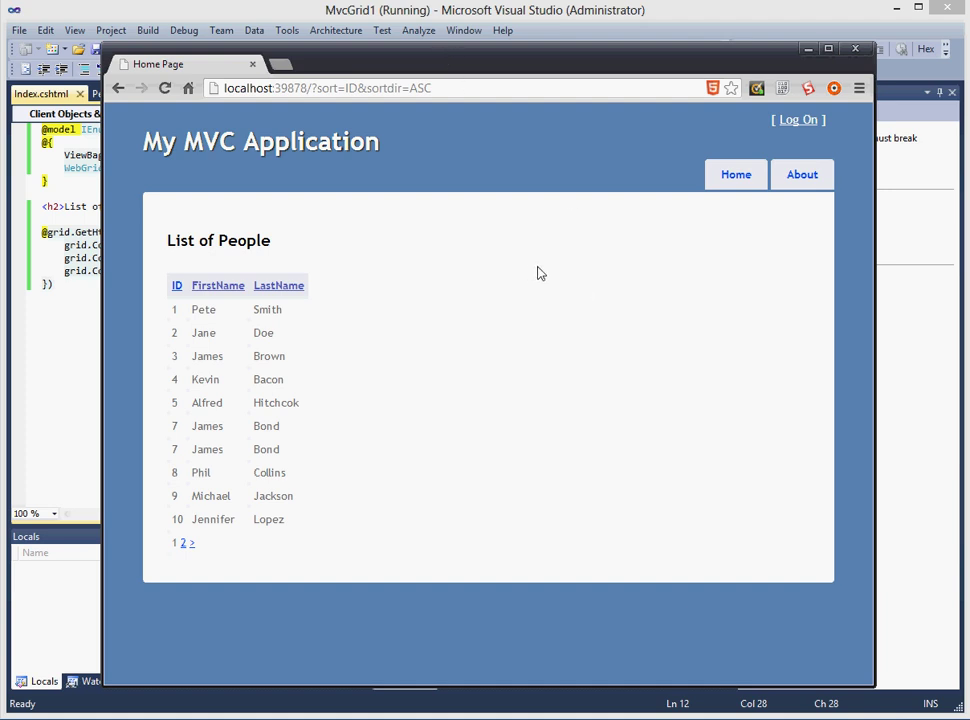